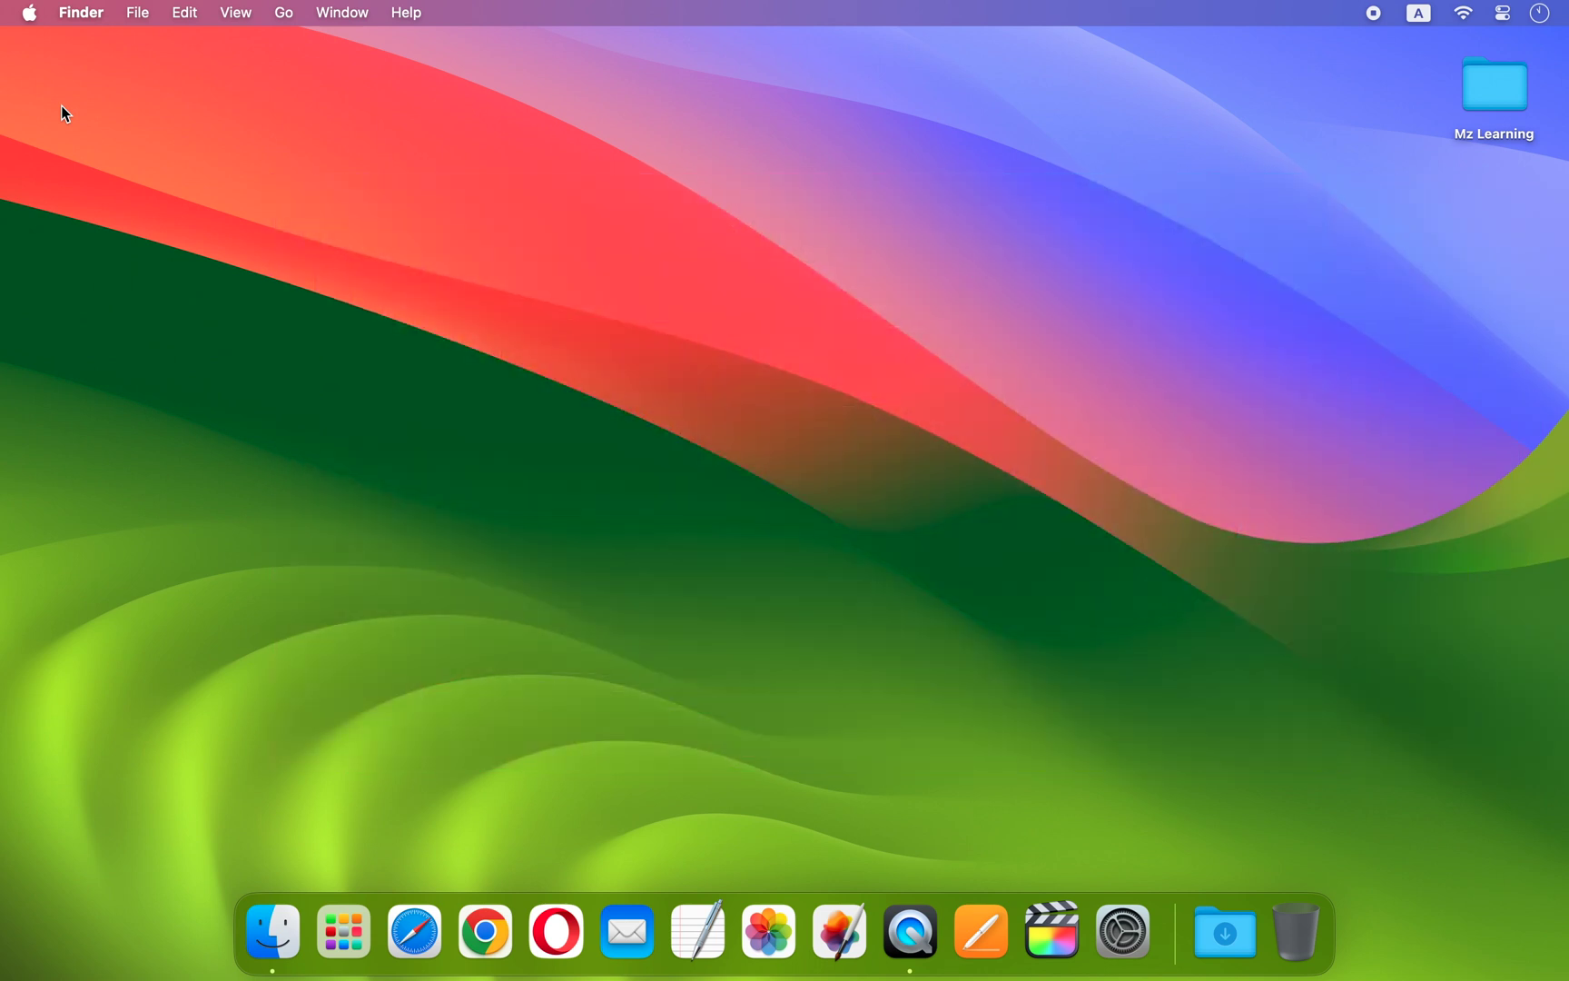
pyautogui.moveTo(284, 13)
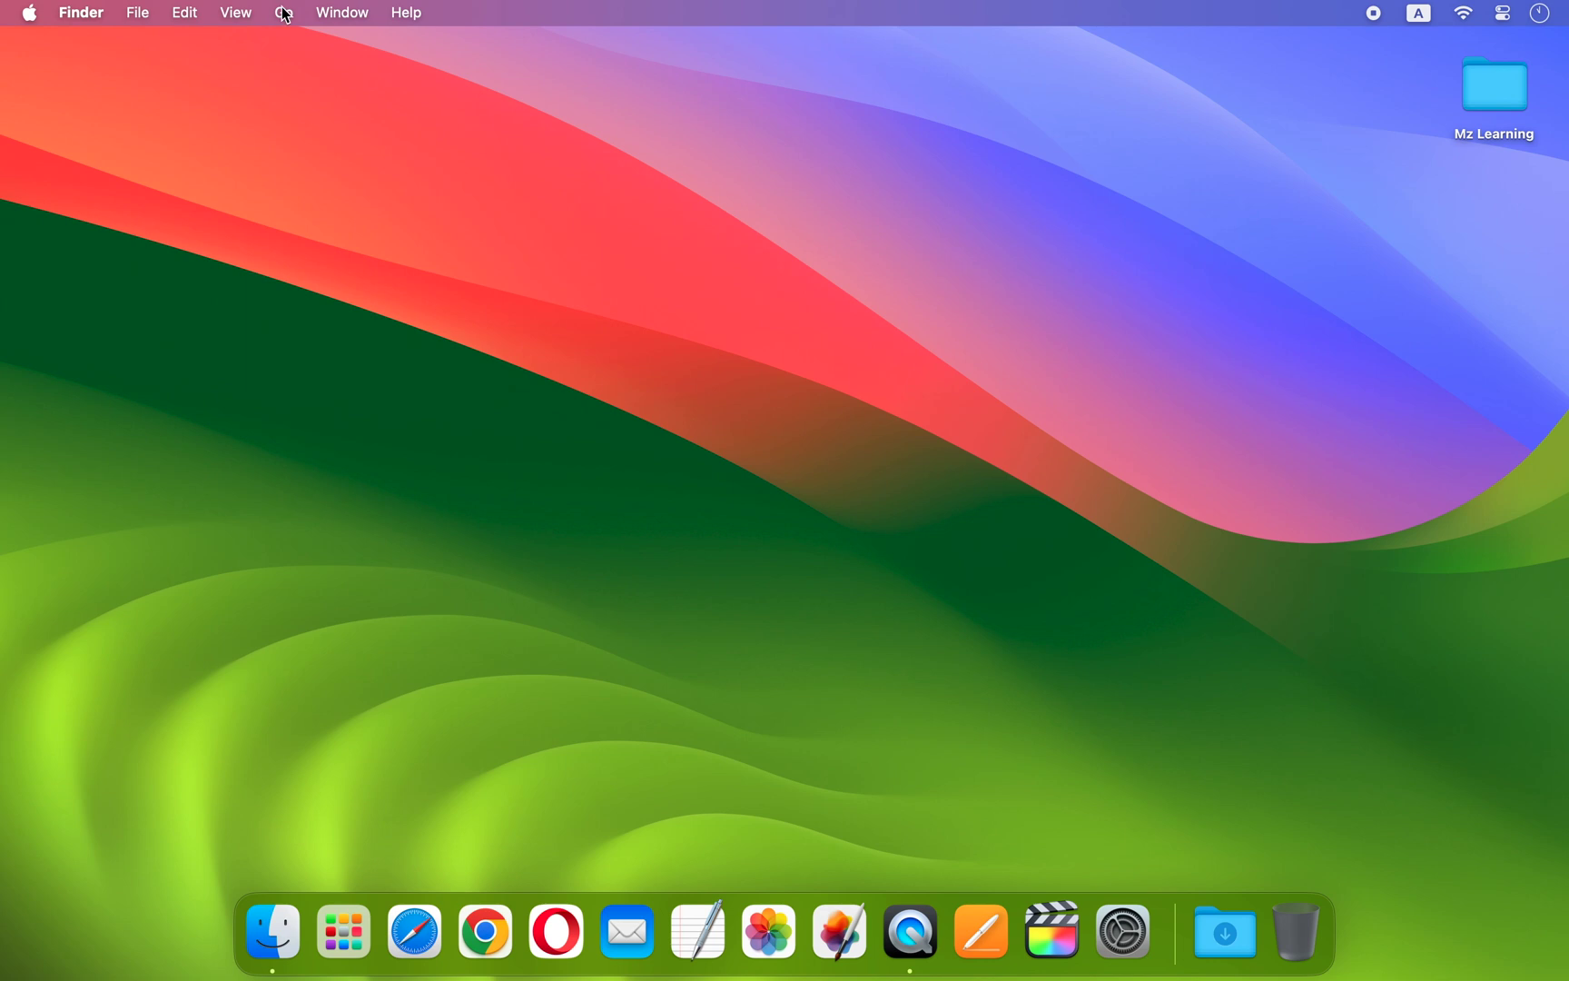
# Confirm Install macOS 15 beta is in the Applications folder and close the Finder window.
pyautogui.click(284, 13)
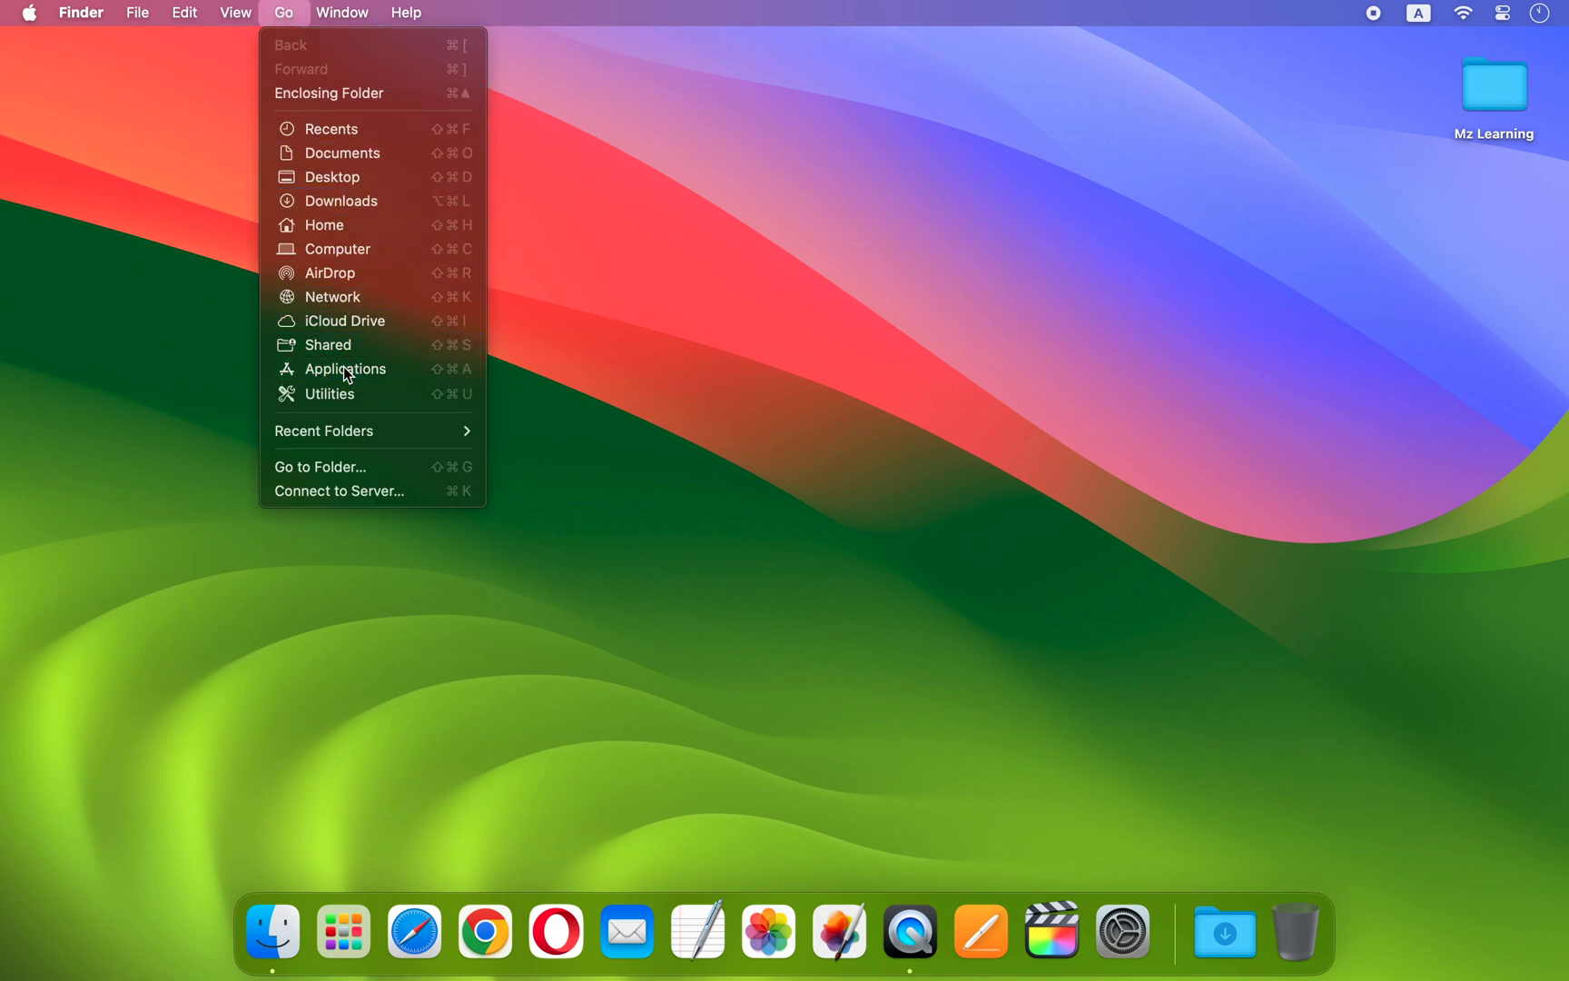
pyautogui.click(346, 368)
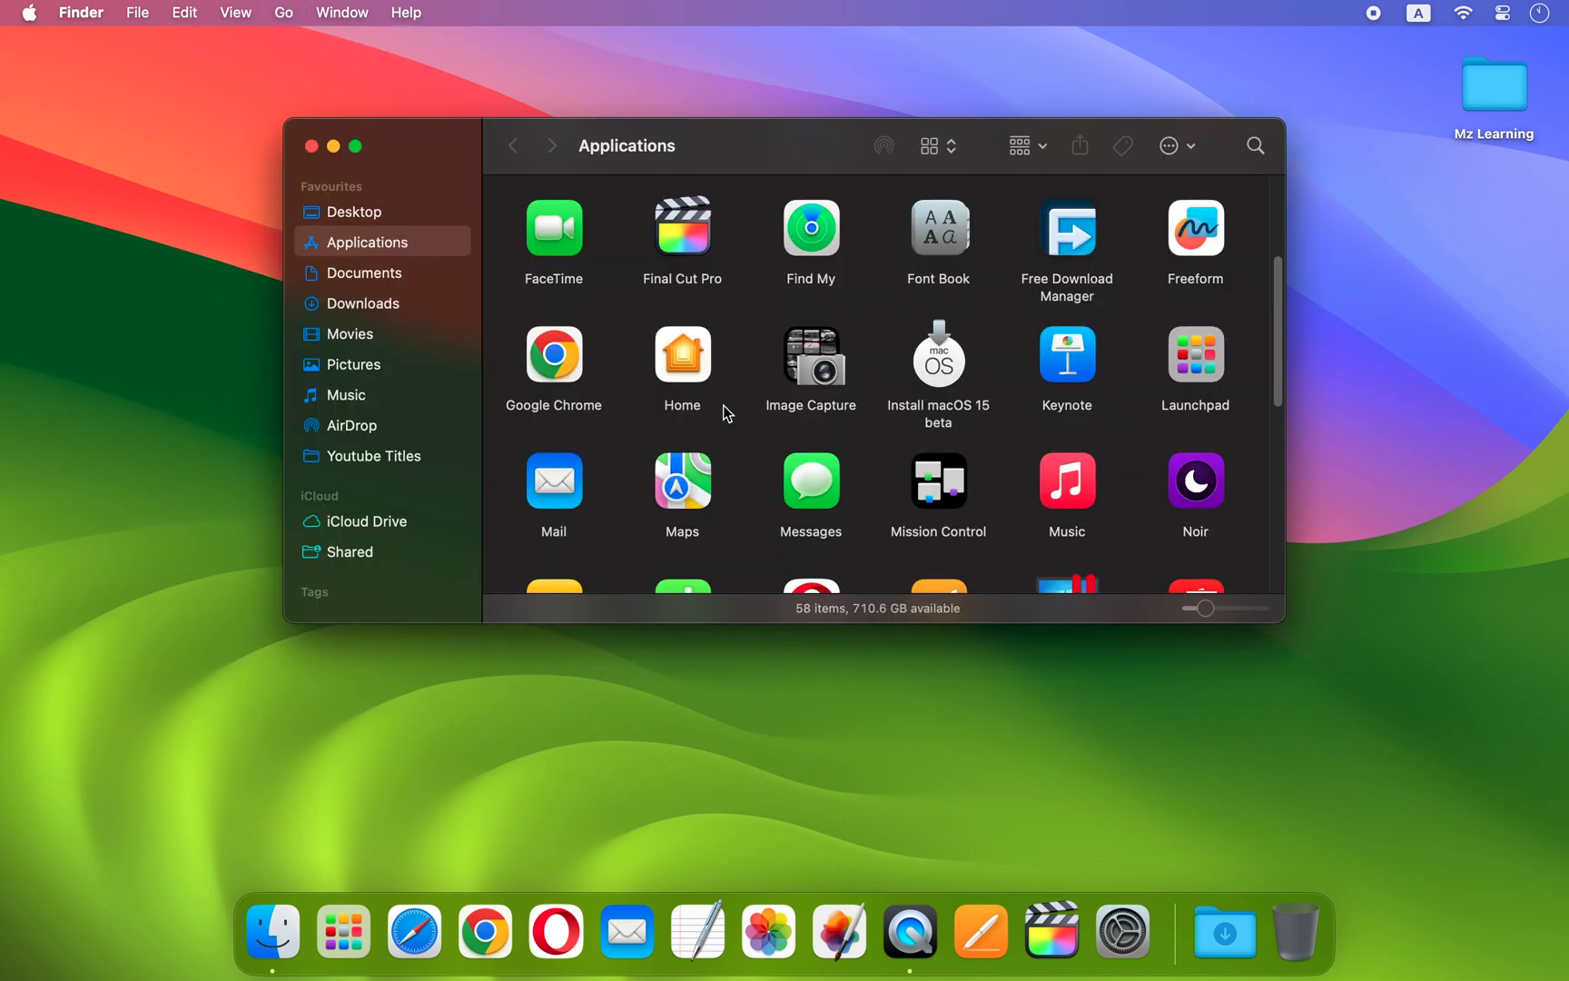
pyautogui.click(937, 356)
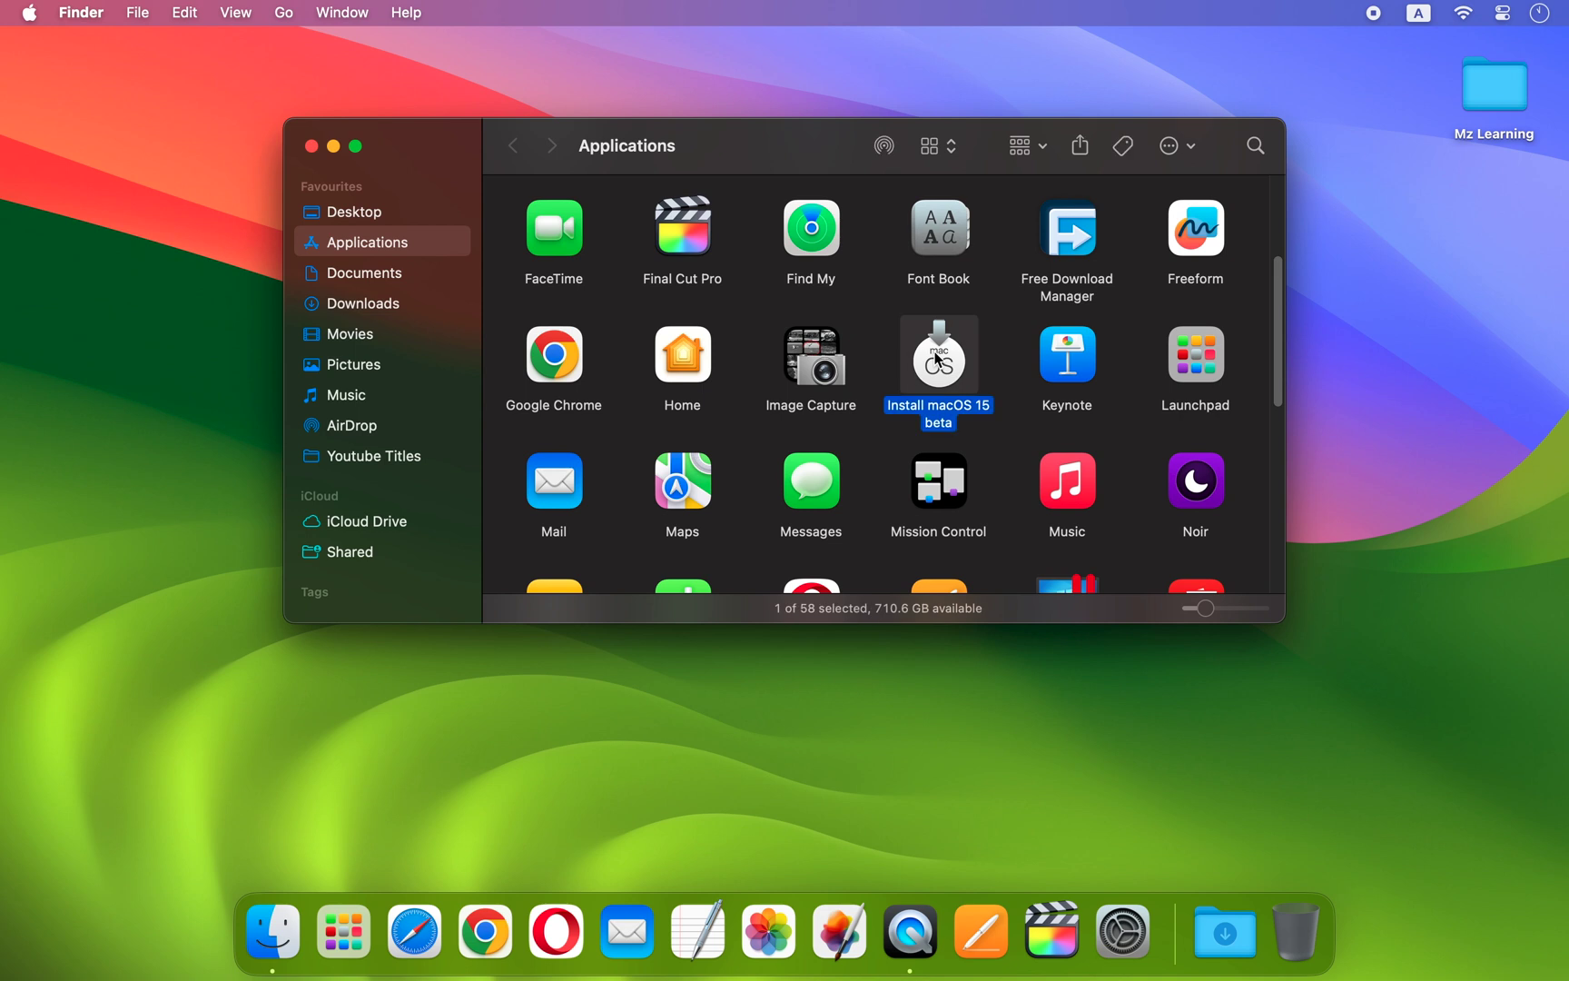
pyautogui.moveTo(310, 146)
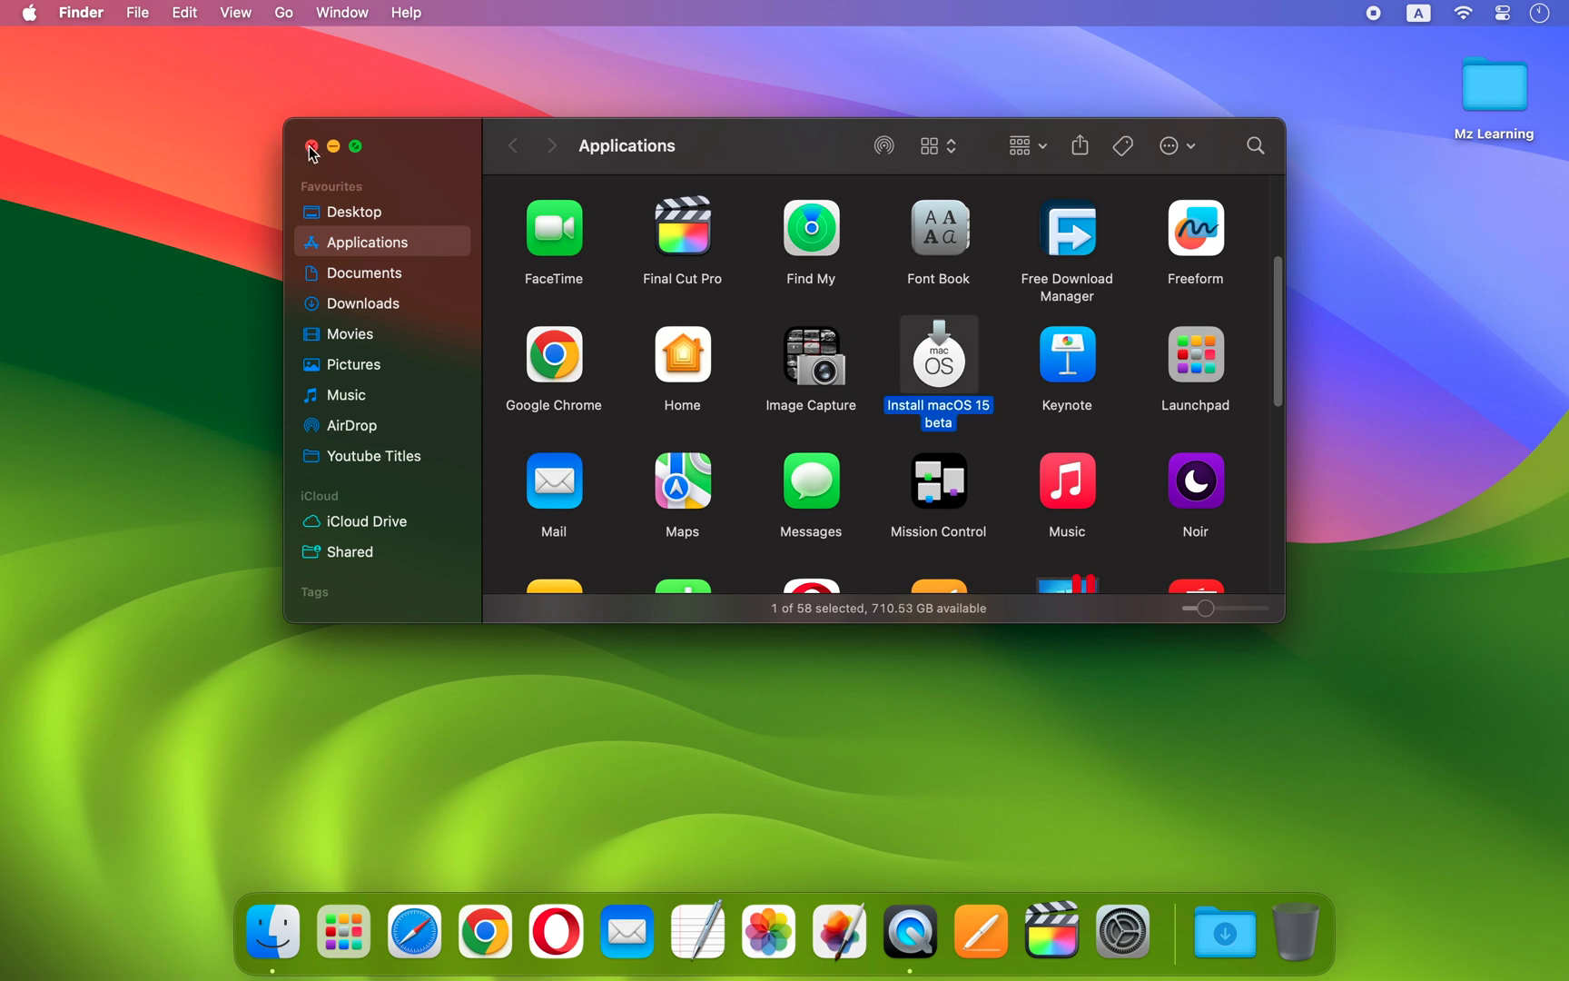
pyautogui.click(310, 145)
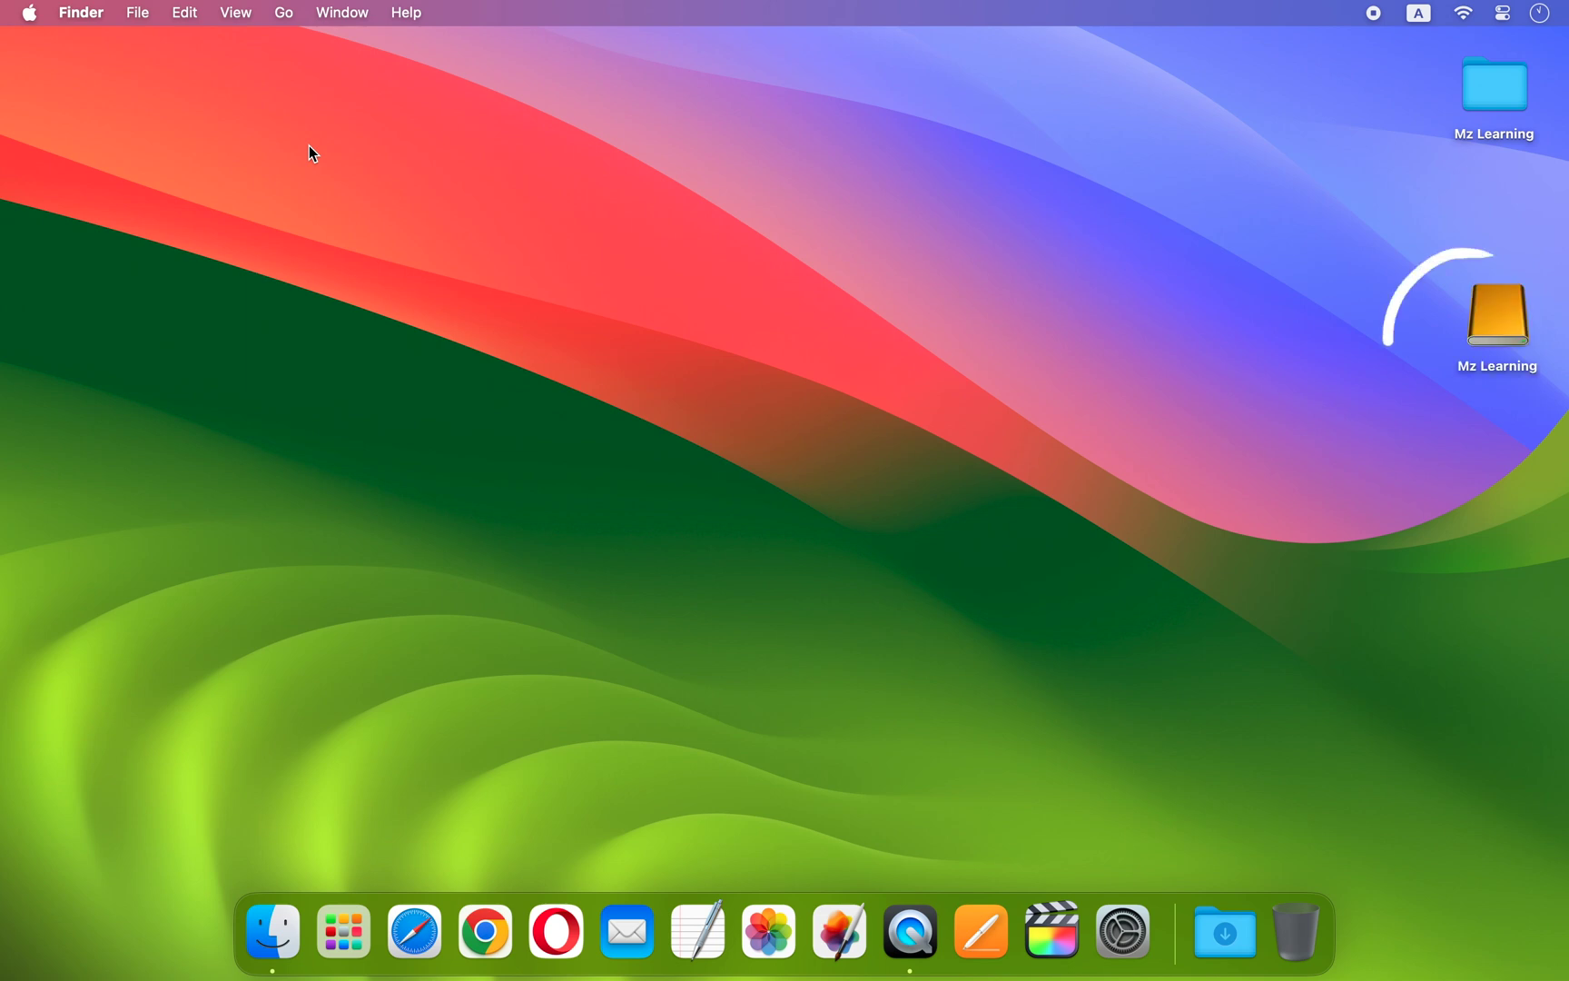
# Launch Disk Utility, show all devices, and select the external StoreJet Transcend Media disk.
pyautogui.press('cmd+space')
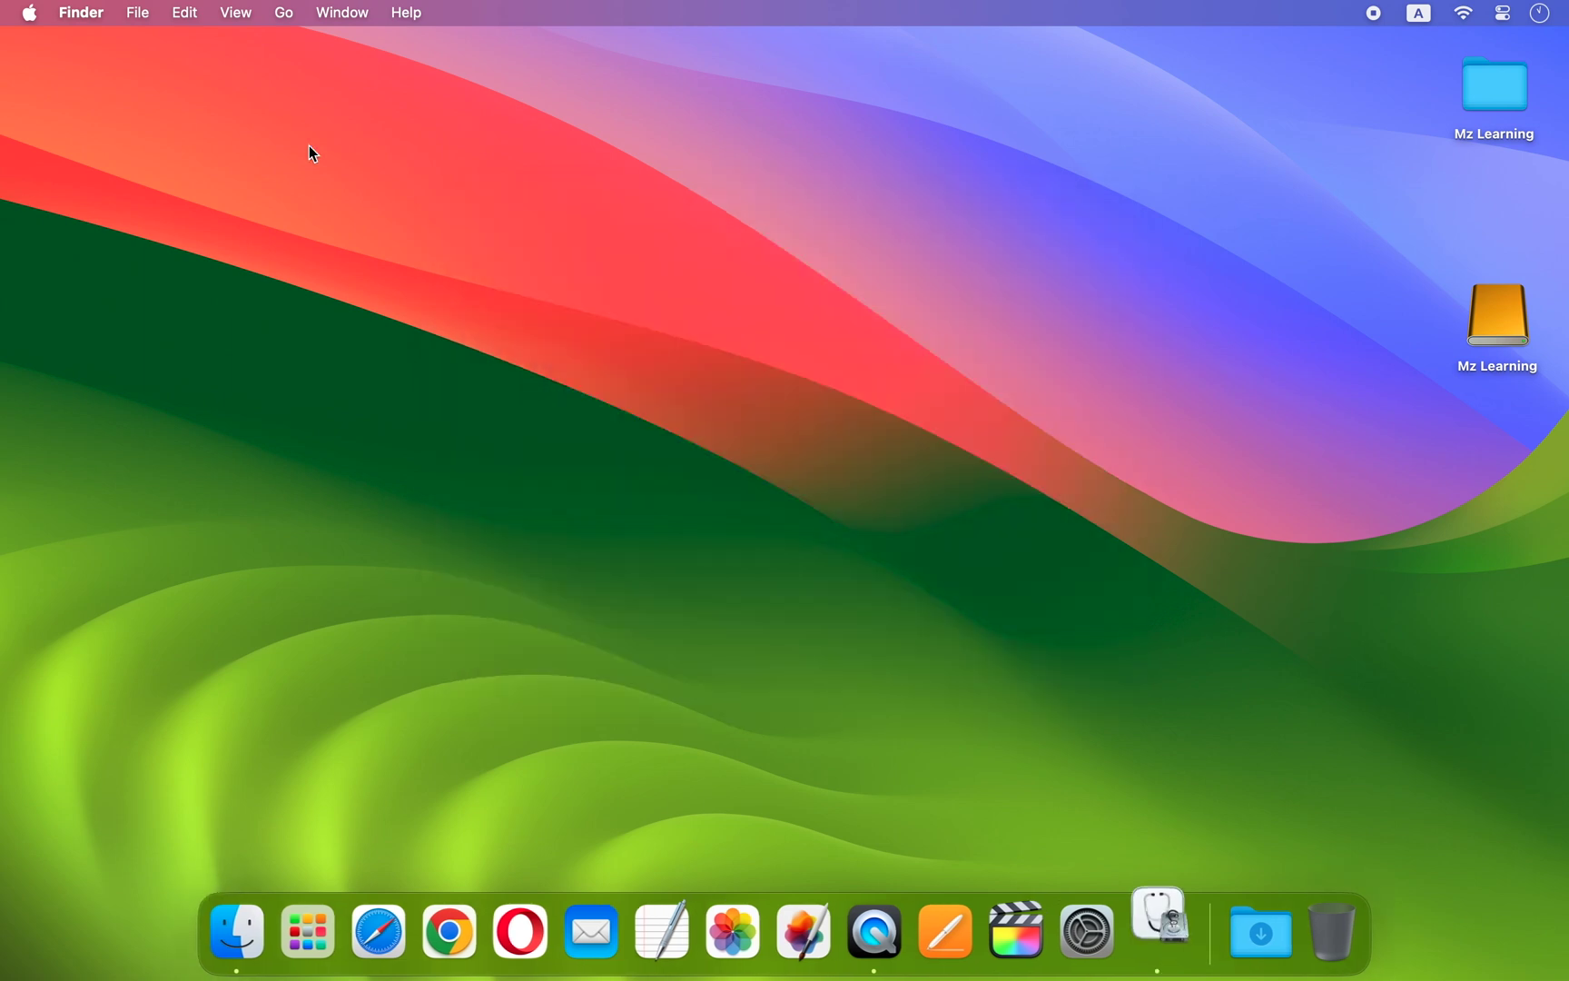
pyautogui.click(1157, 930)
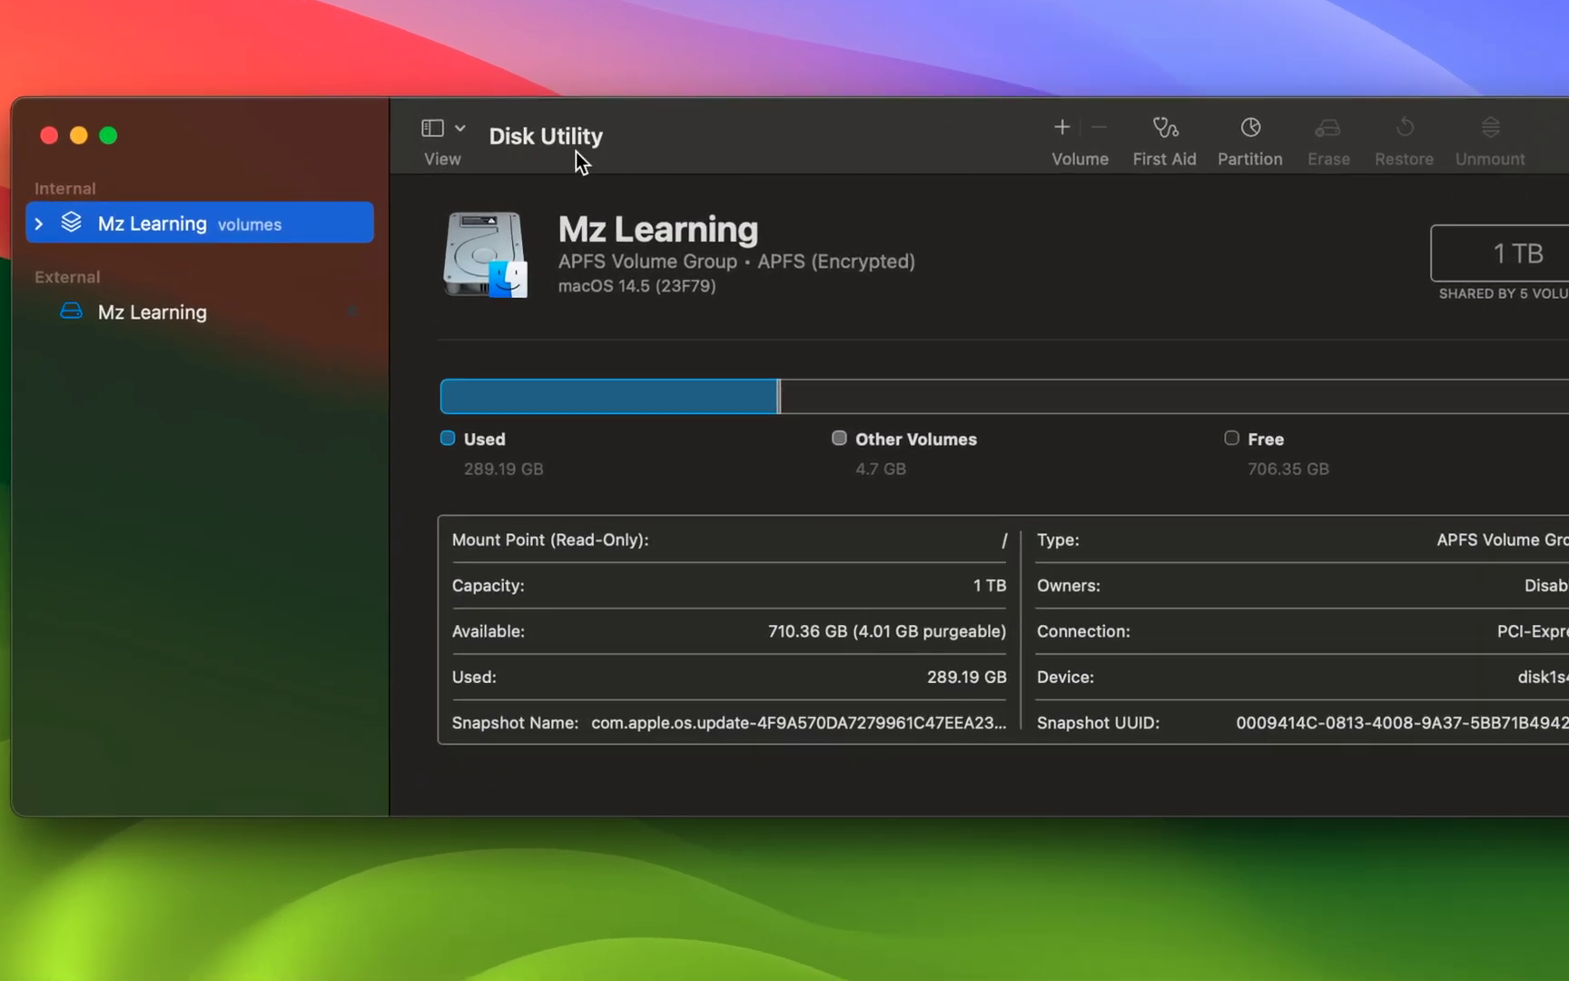
pyautogui.click(437, 129)
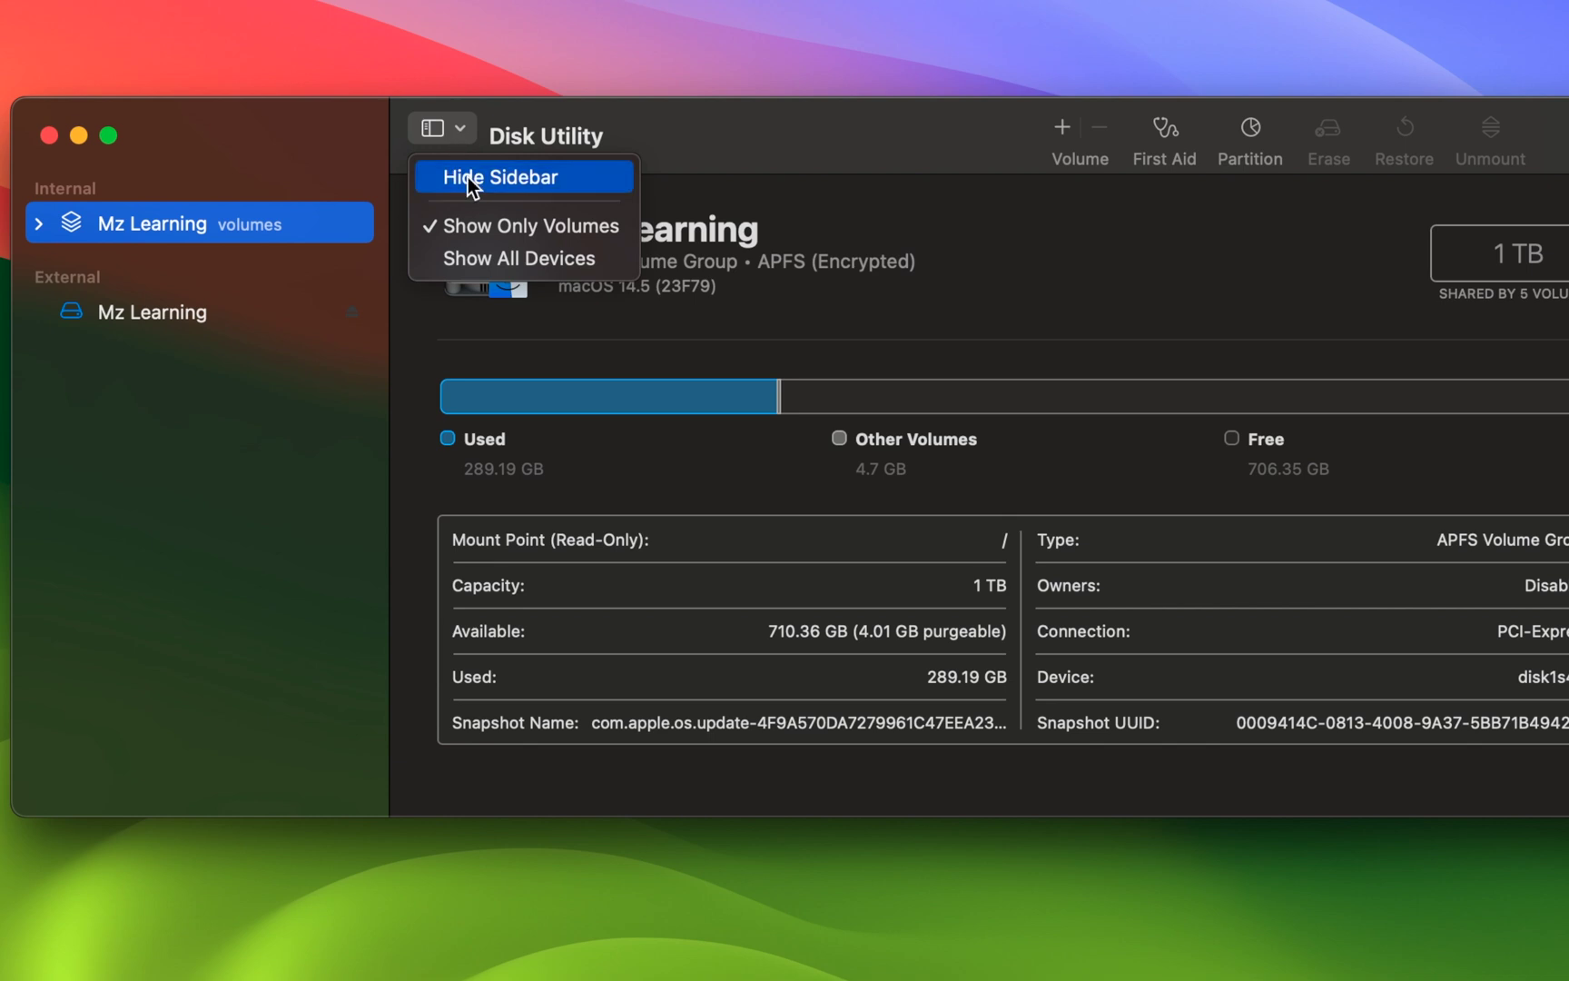
pyautogui.moveTo(488, 258)
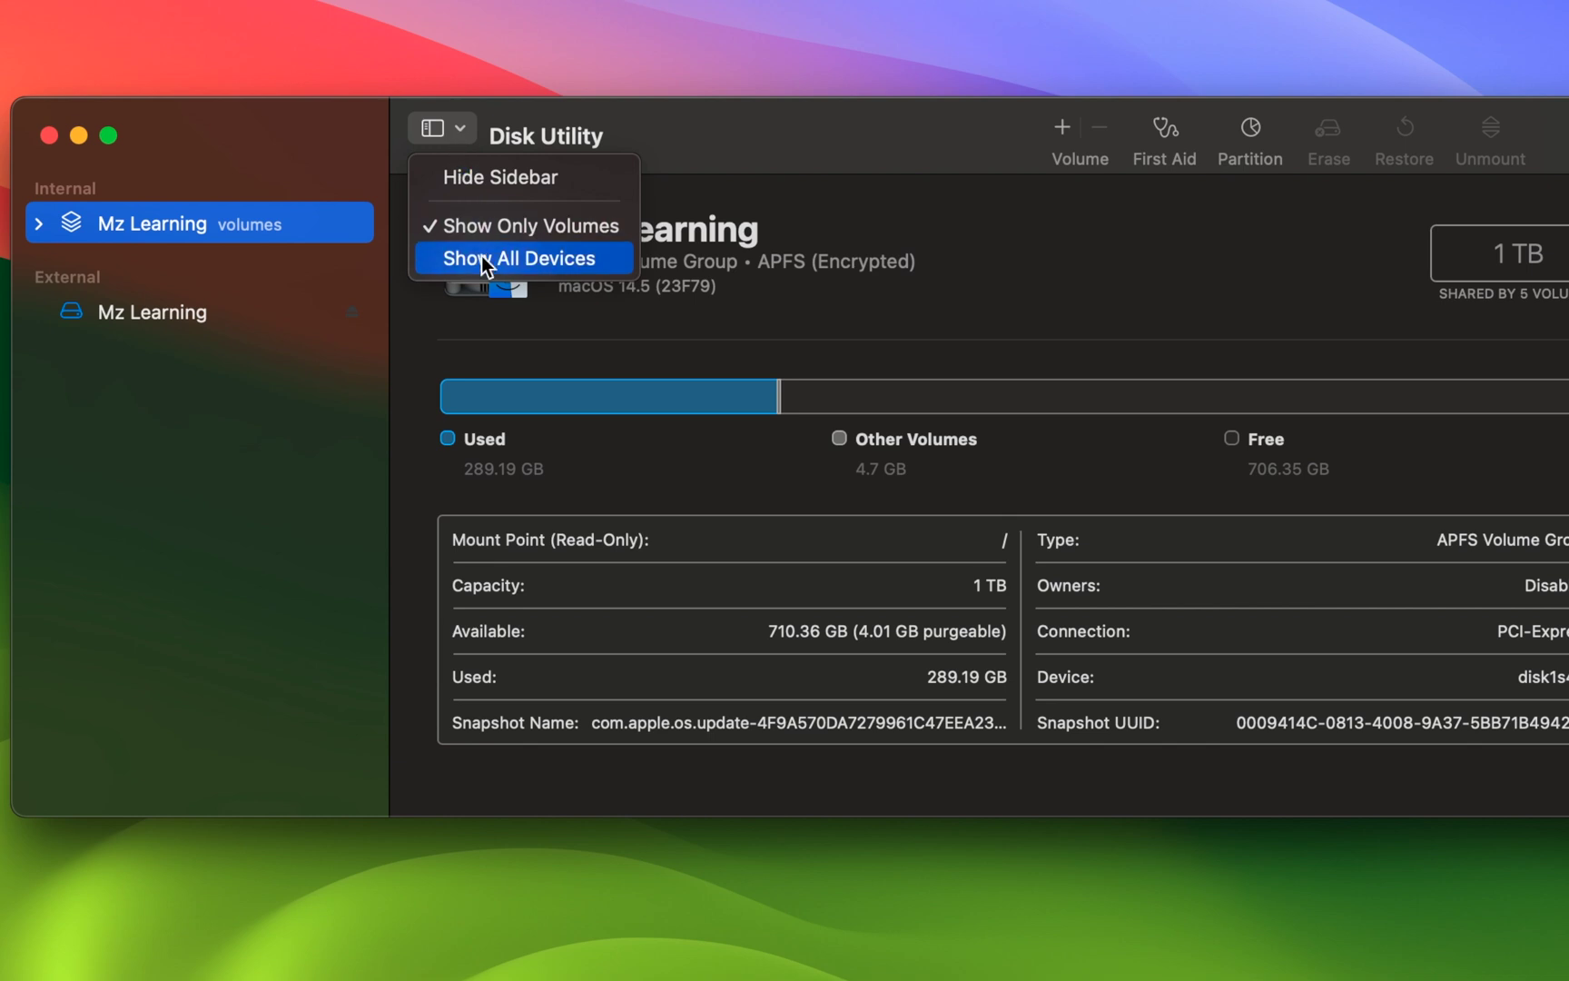
pyautogui.click(517, 258)
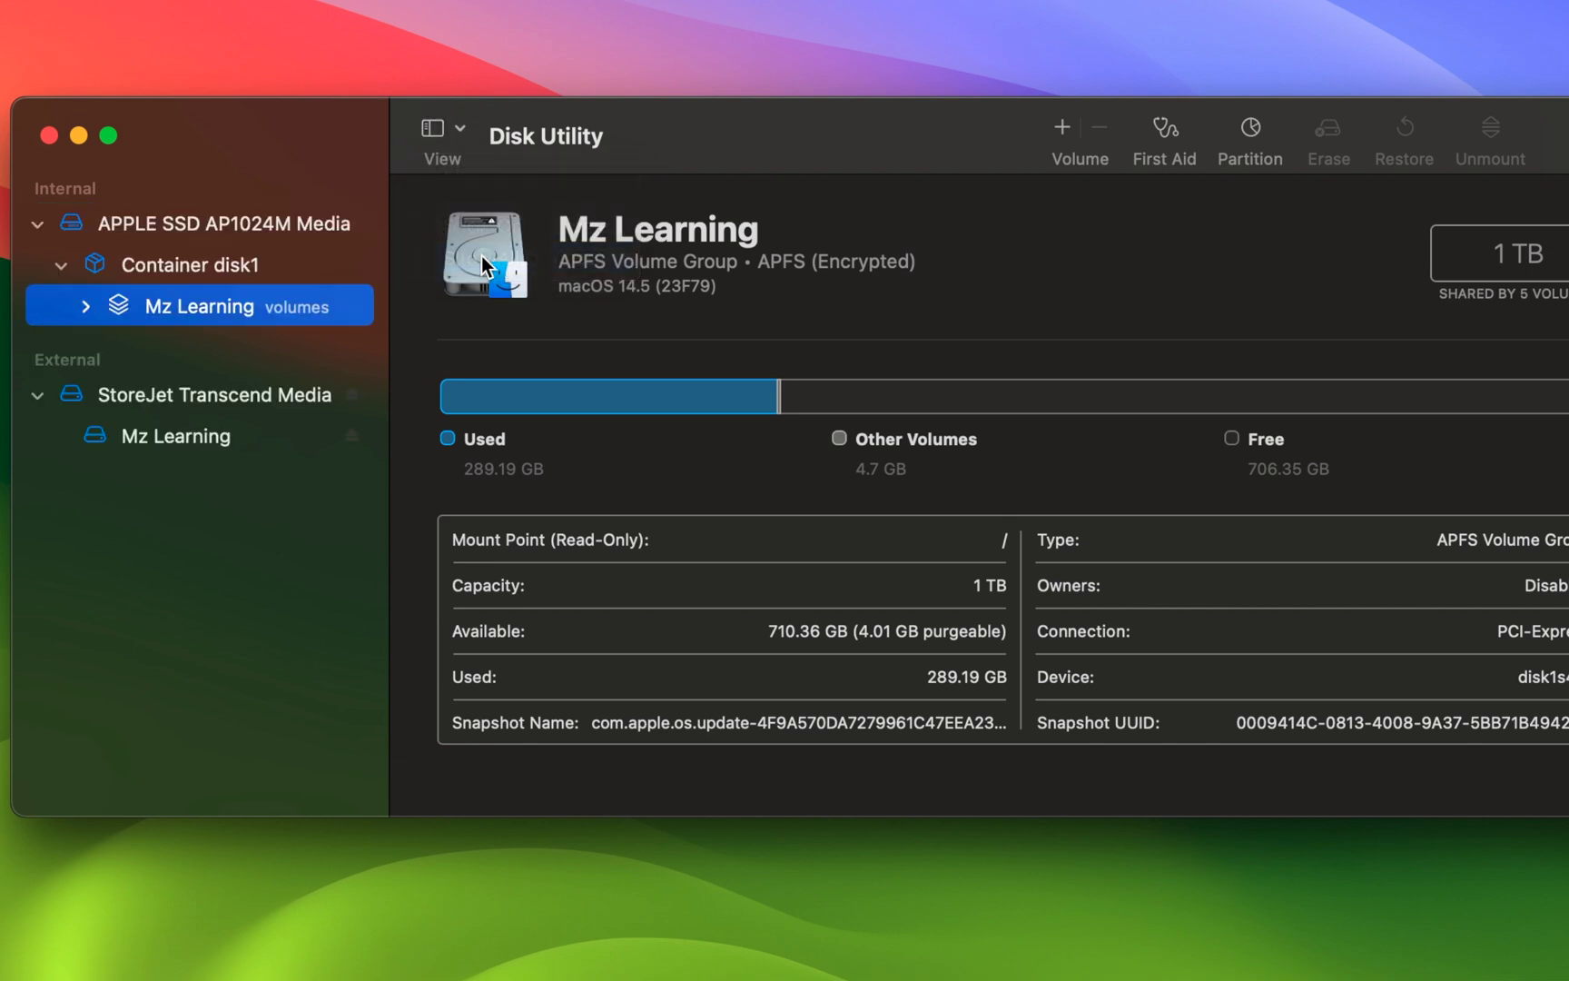
pyautogui.moveTo(489, 302)
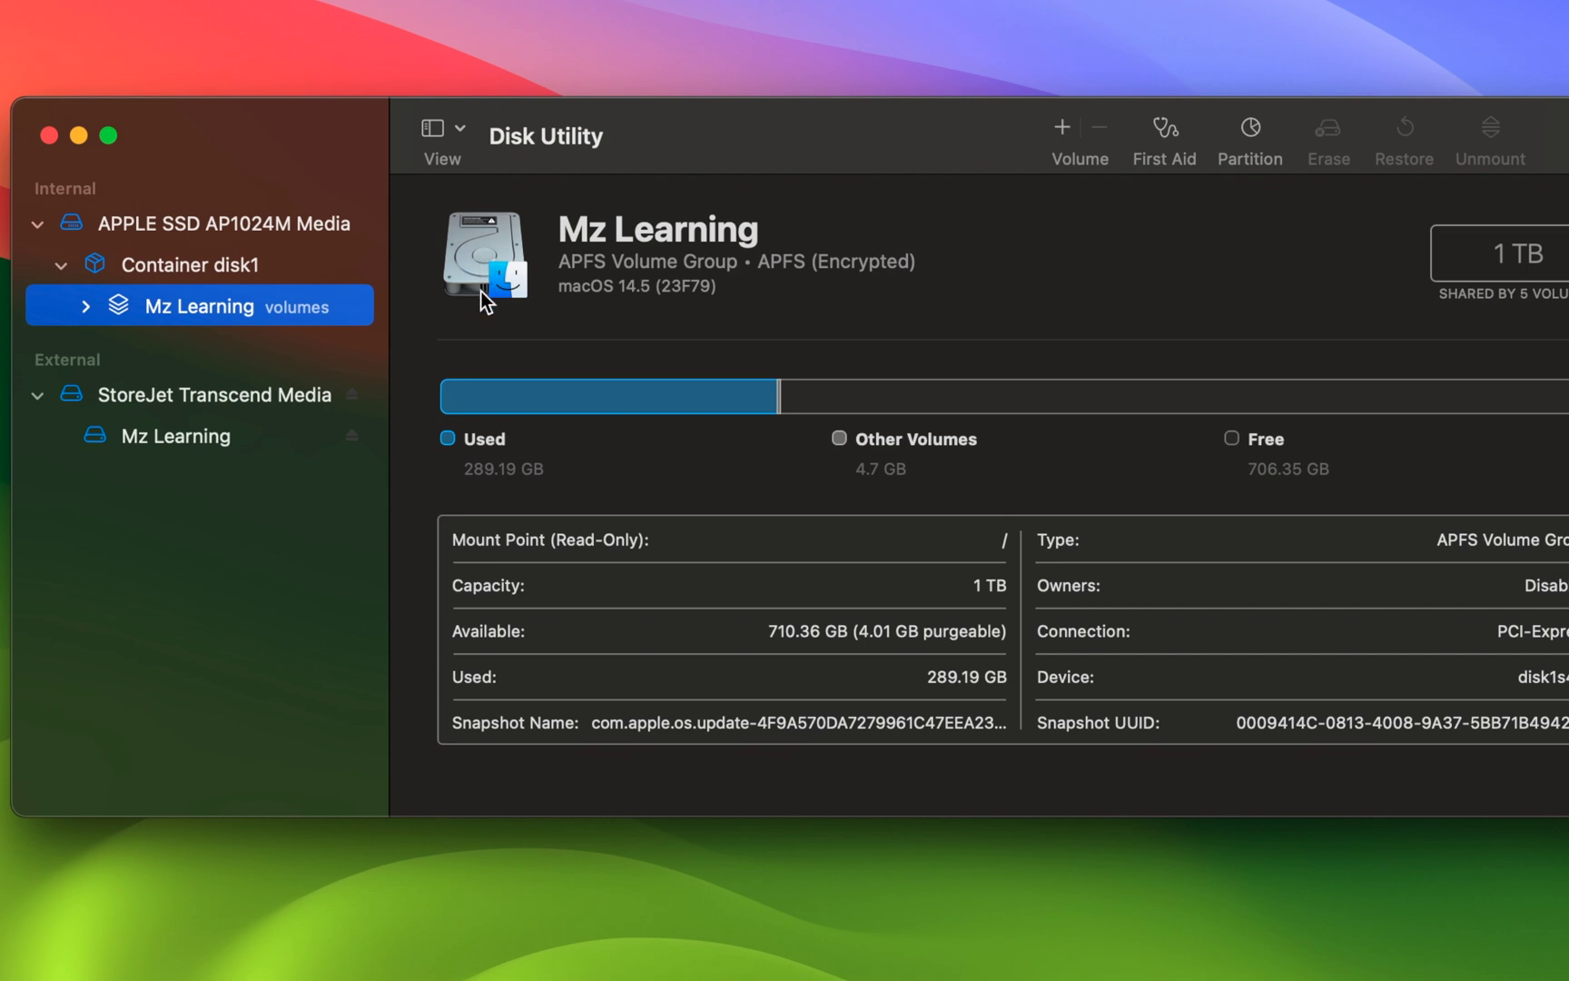
pyautogui.click(212, 394)
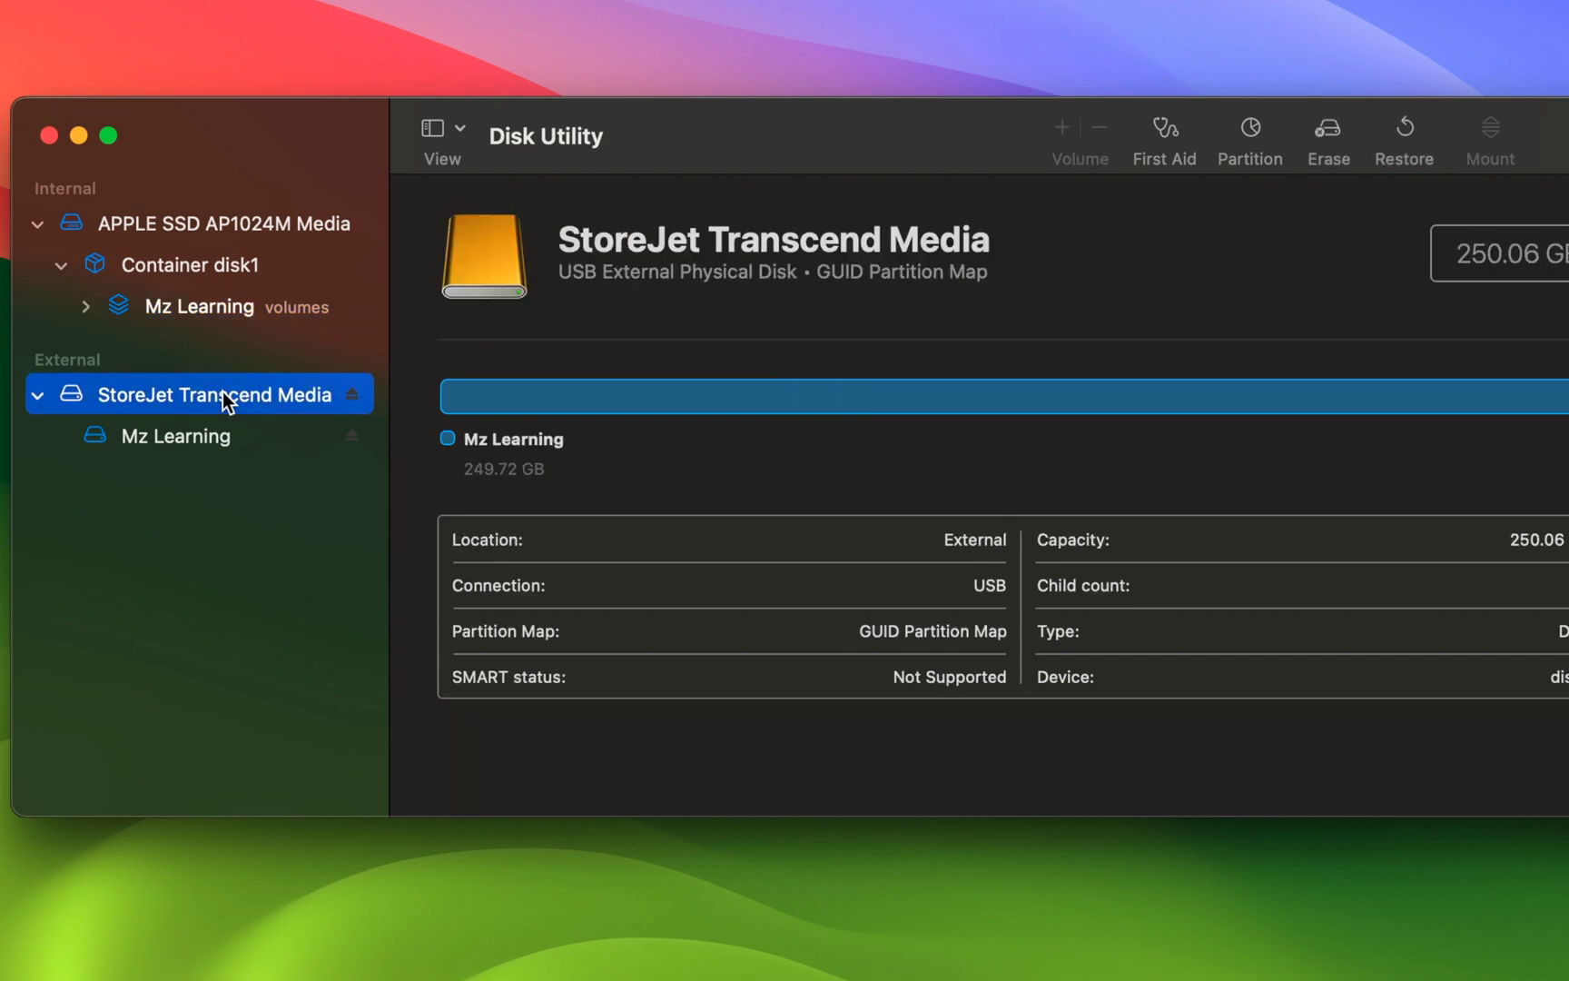
pyautogui.moveTo(1318, 142)
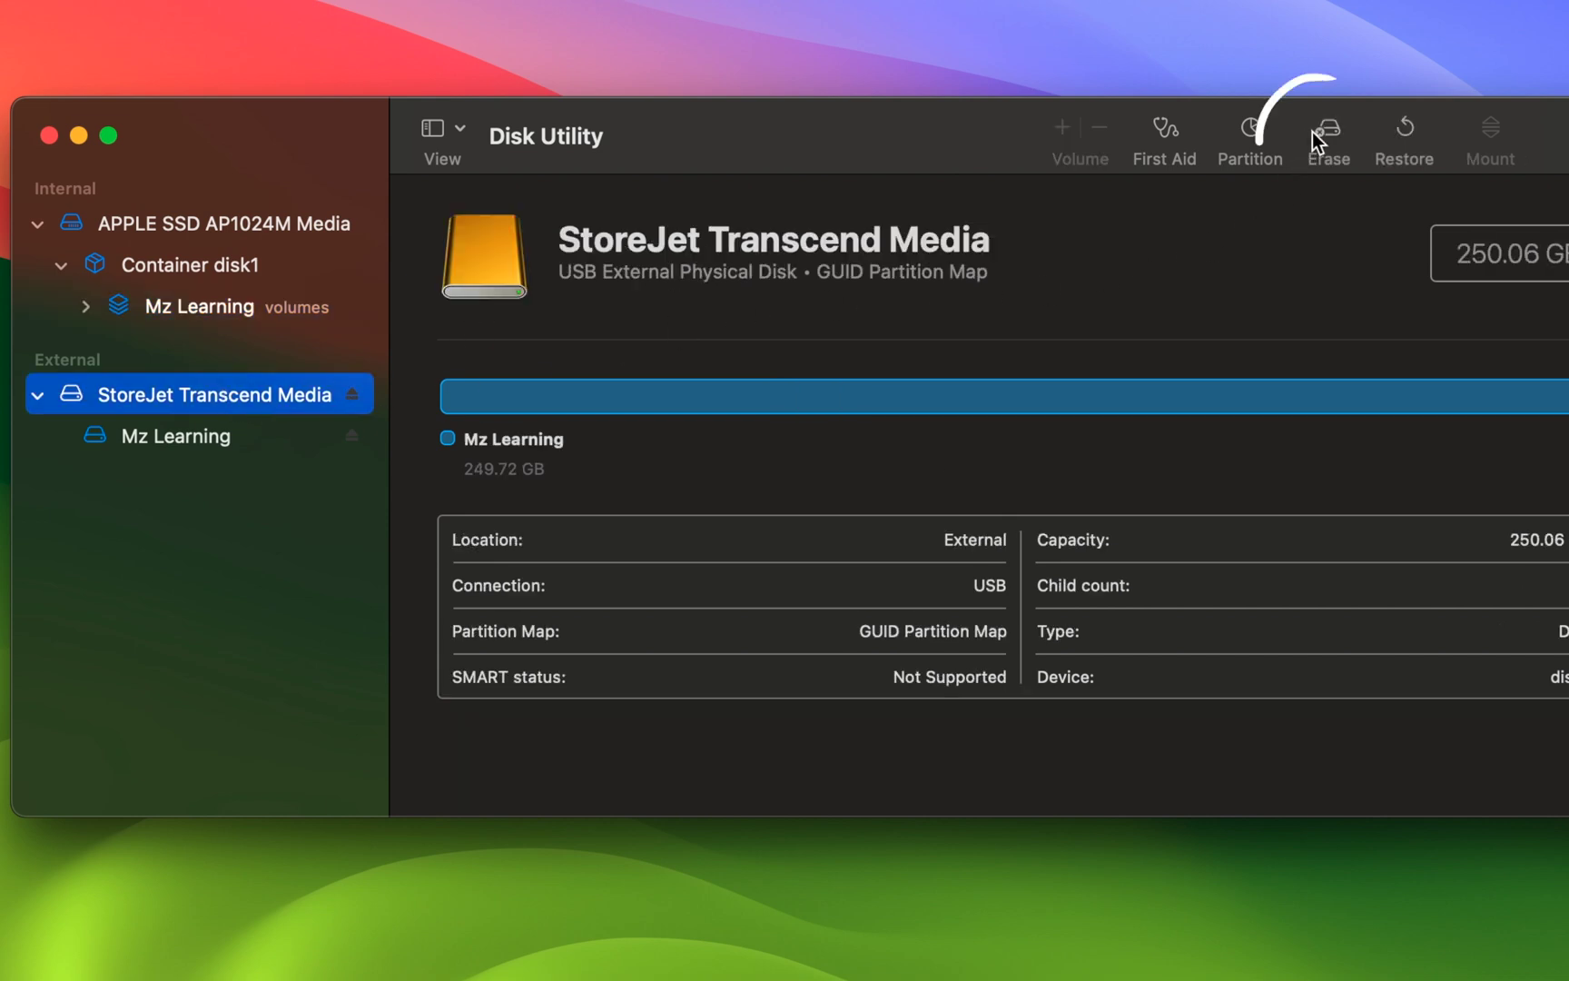
# Erase the StoreJet disk as Mac OS Extended (Journaled) named 'macOS 15' and dismiss the completion notice.
pyautogui.click(1328, 135)
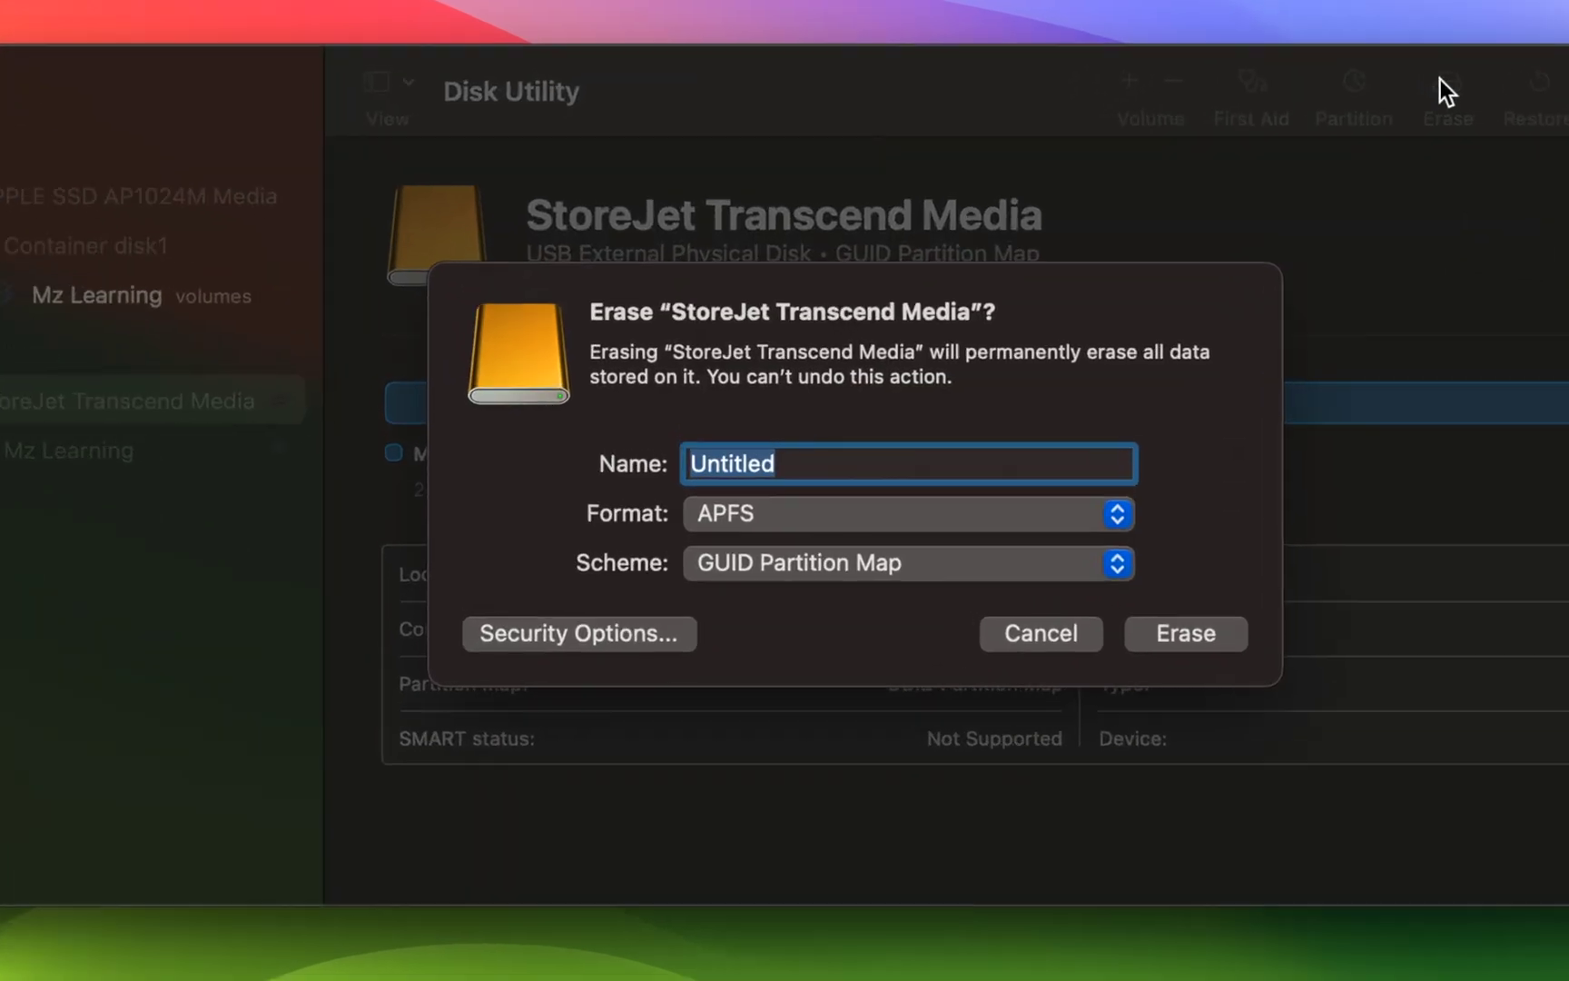
pyautogui.write('mac')
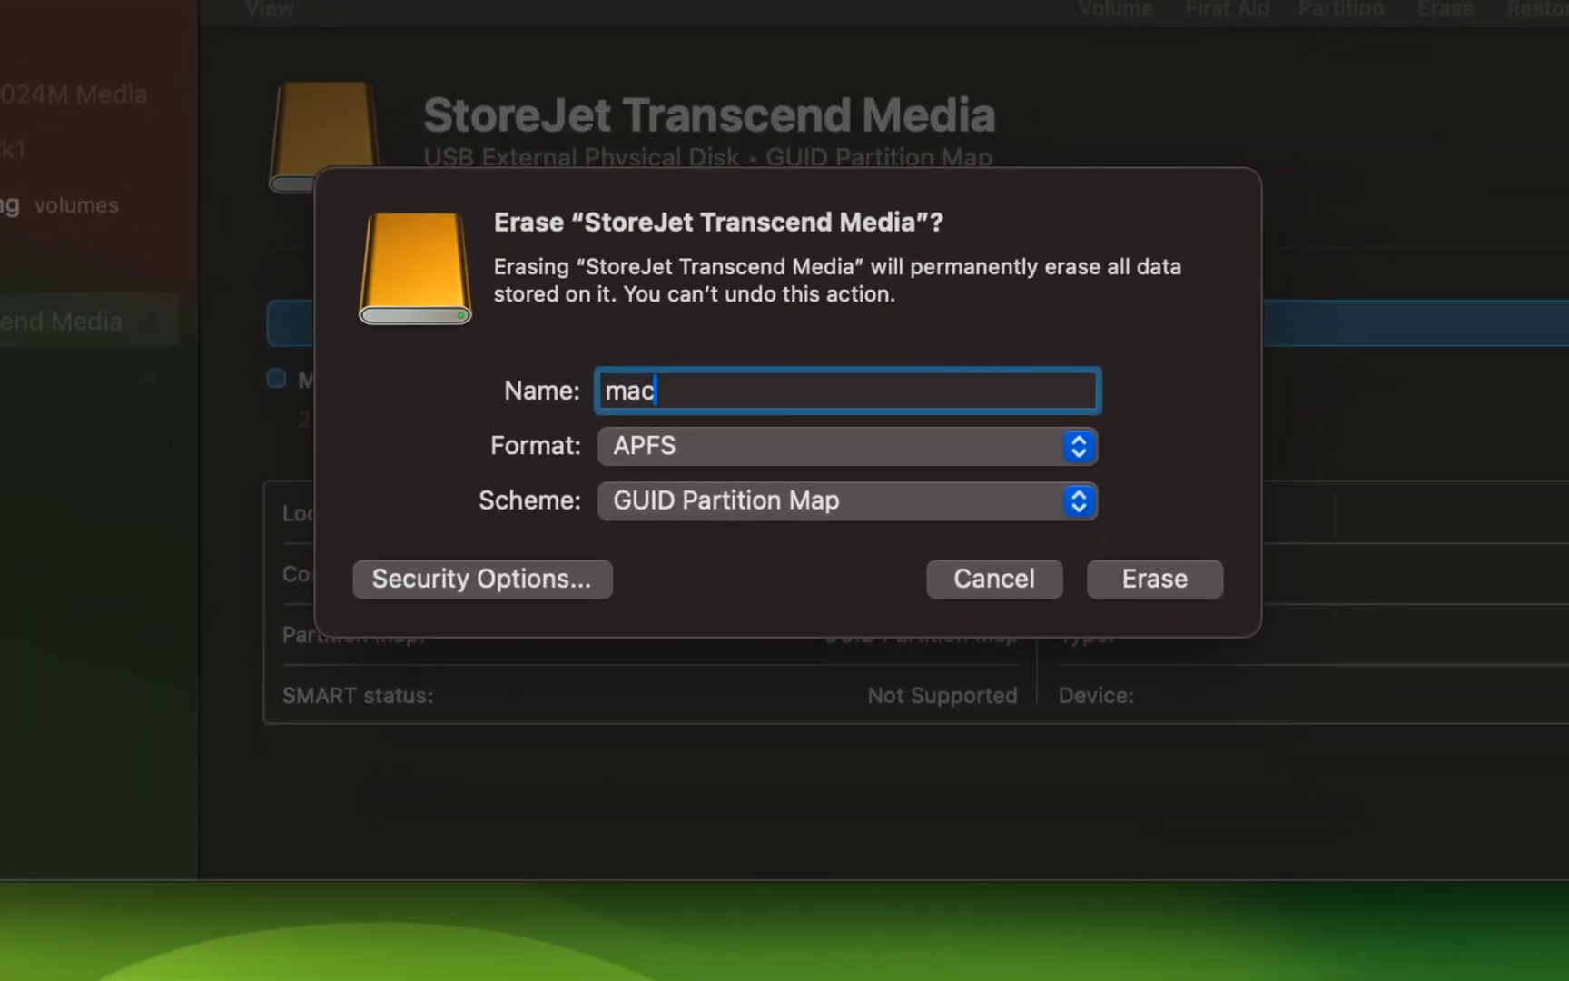
pyautogui.write('OS 15')
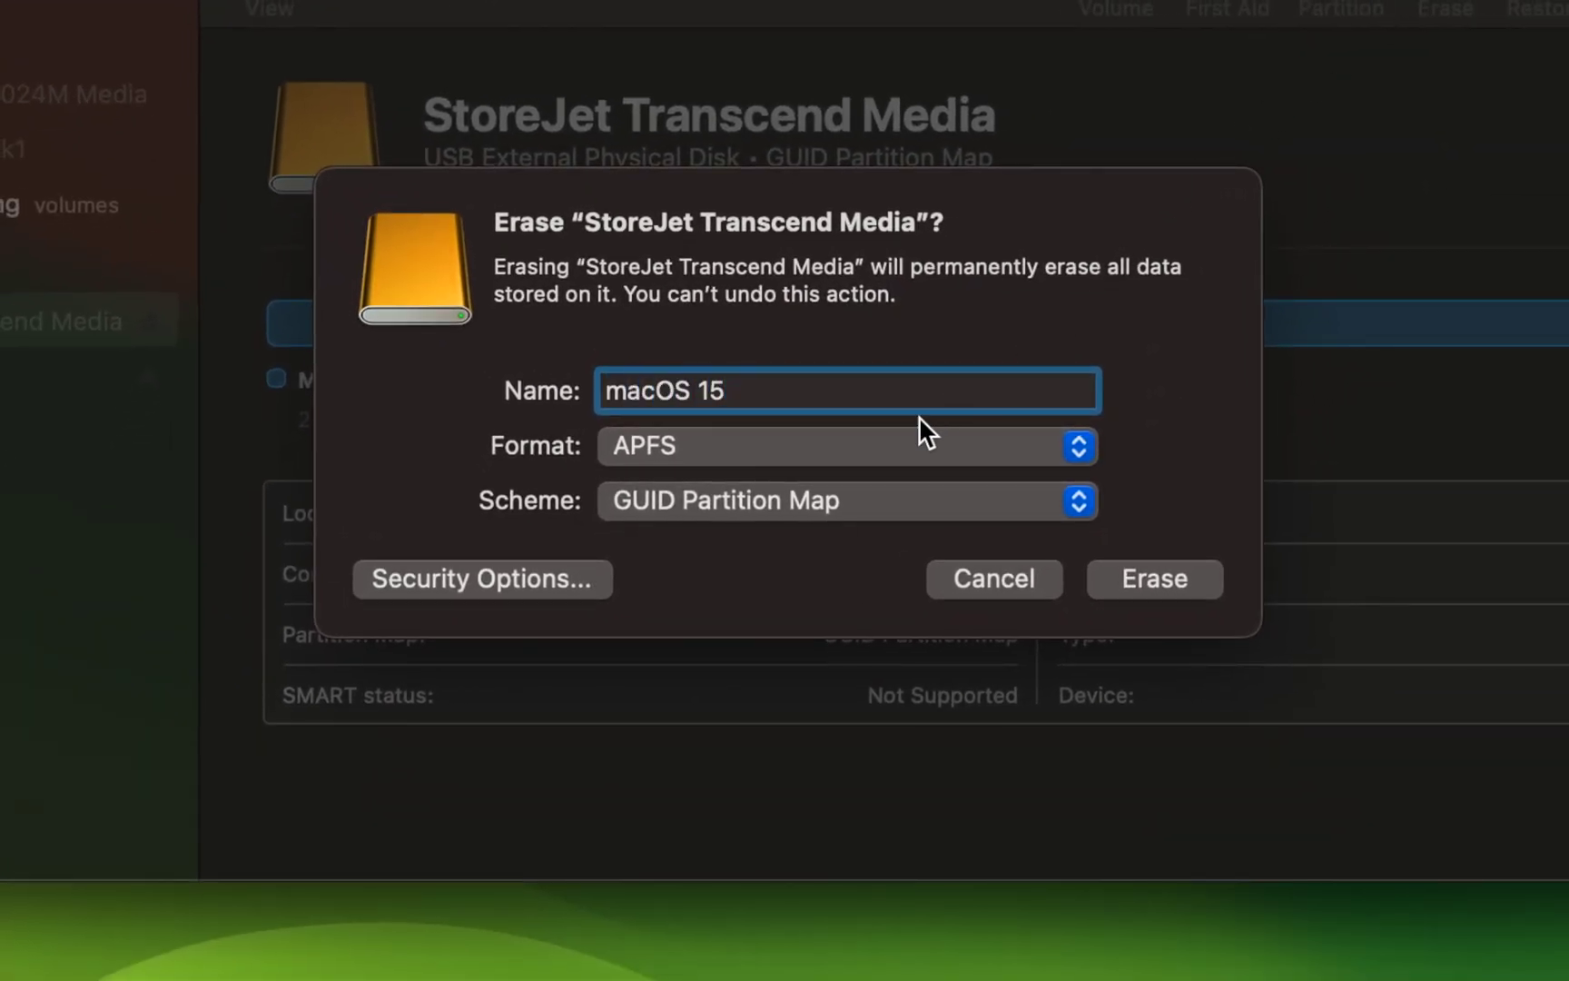
pyautogui.click(846, 445)
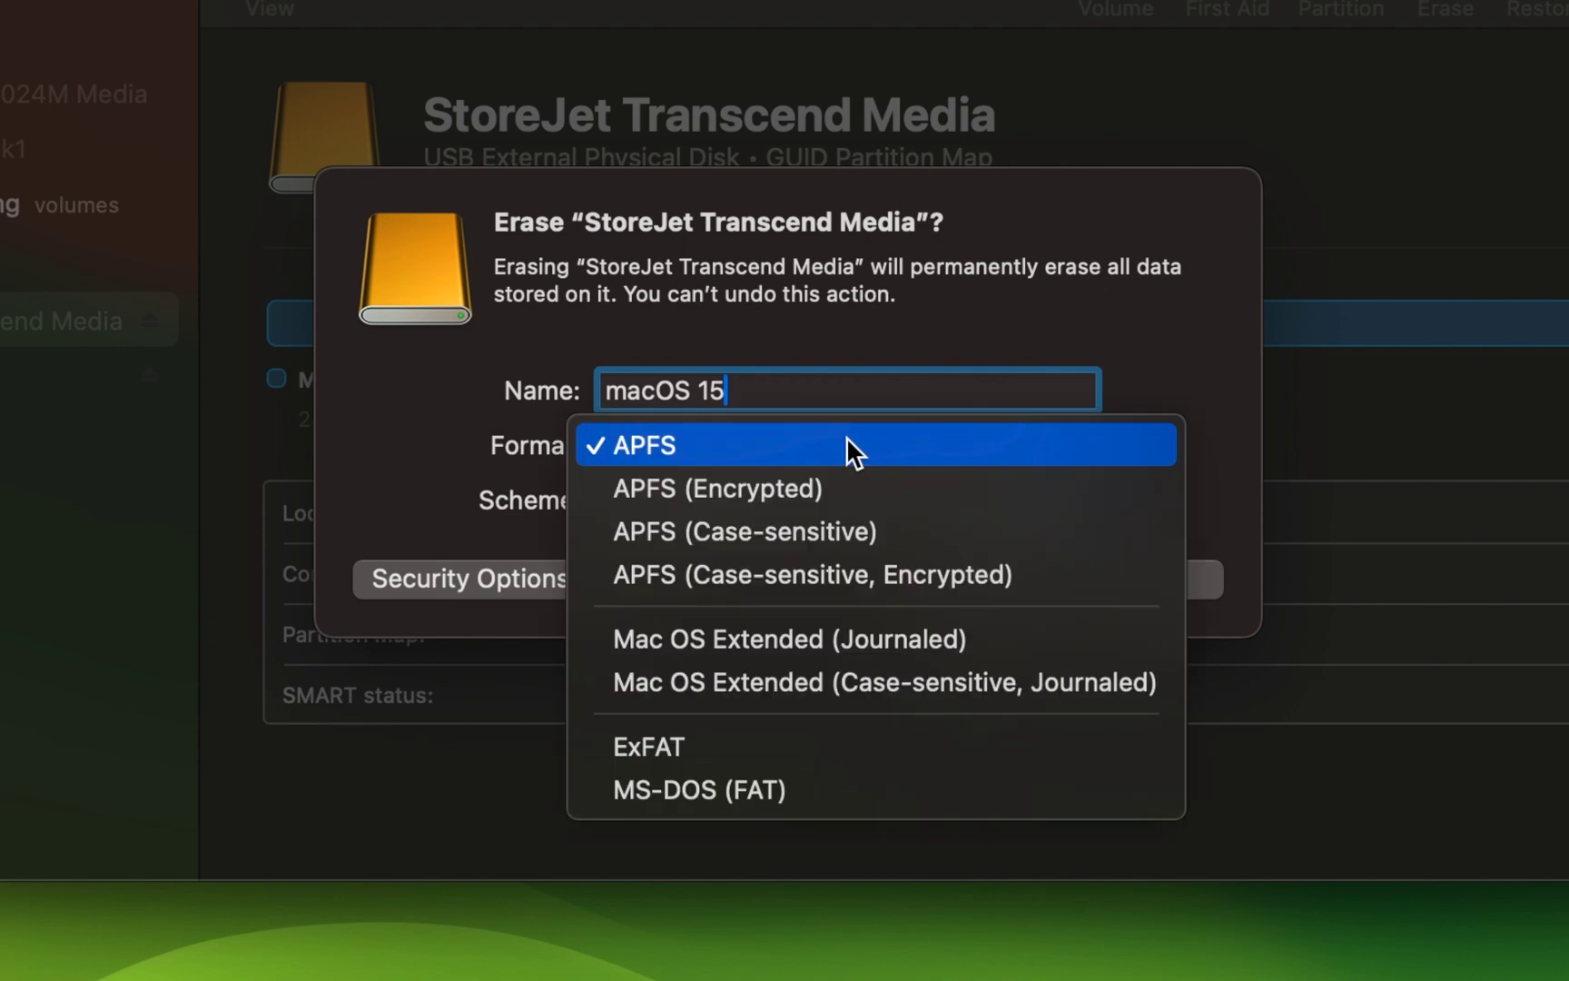
pyautogui.moveTo(788, 639)
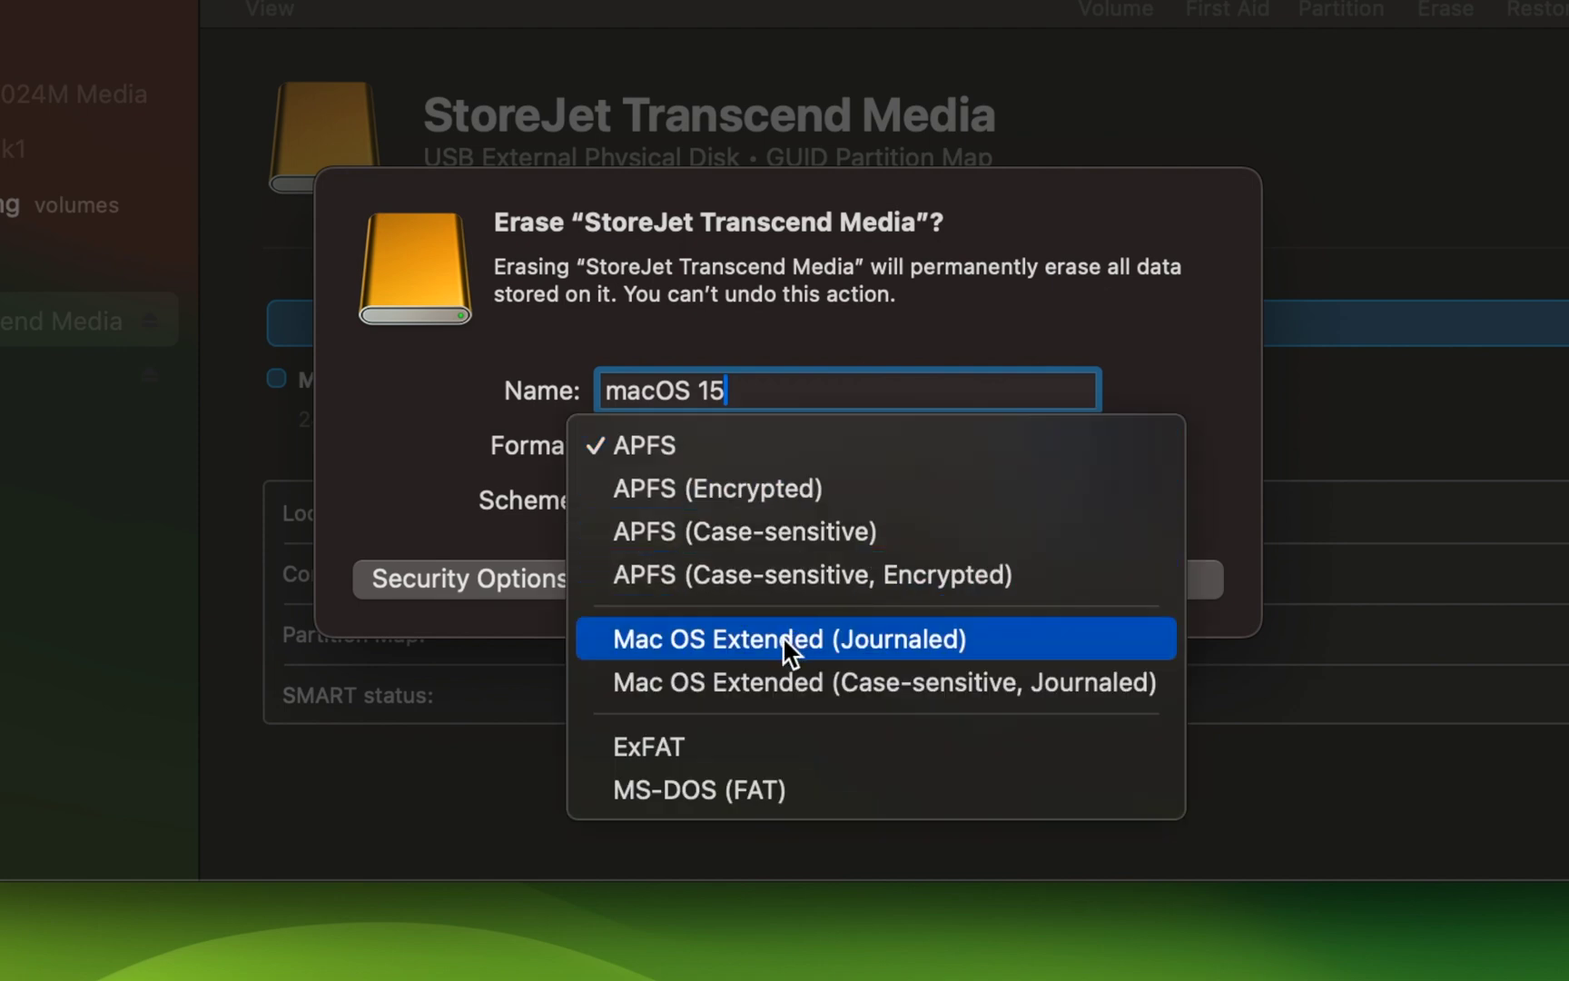
pyautogui.click(788, 639)
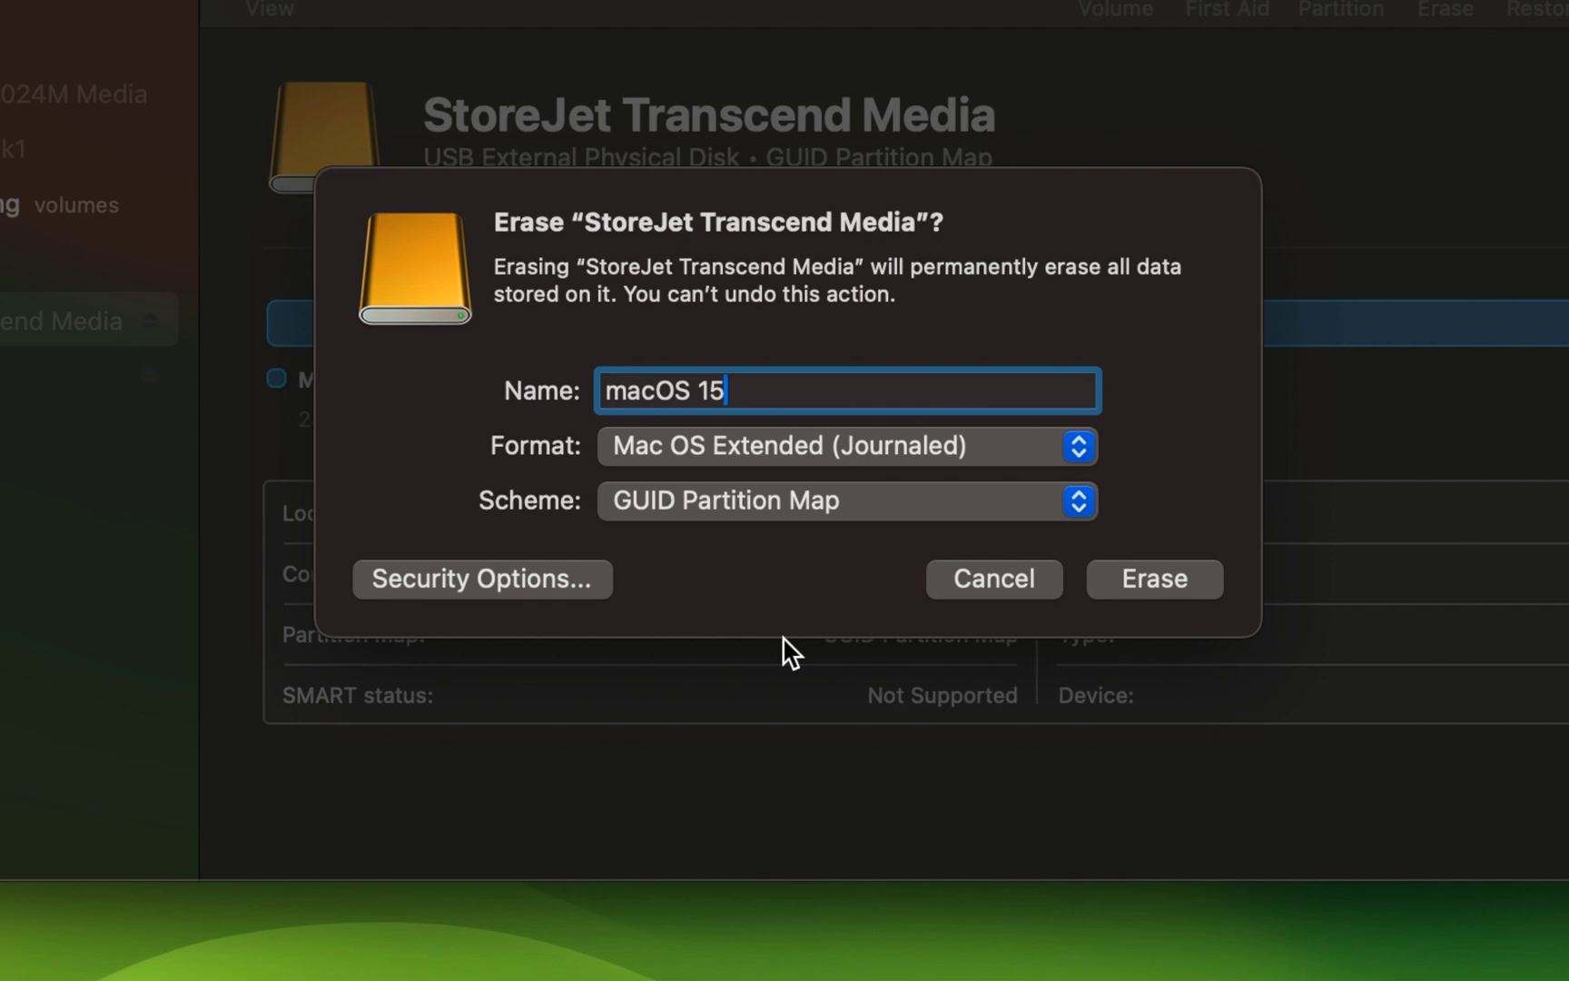
pyautogui.moveTo(643, 550)
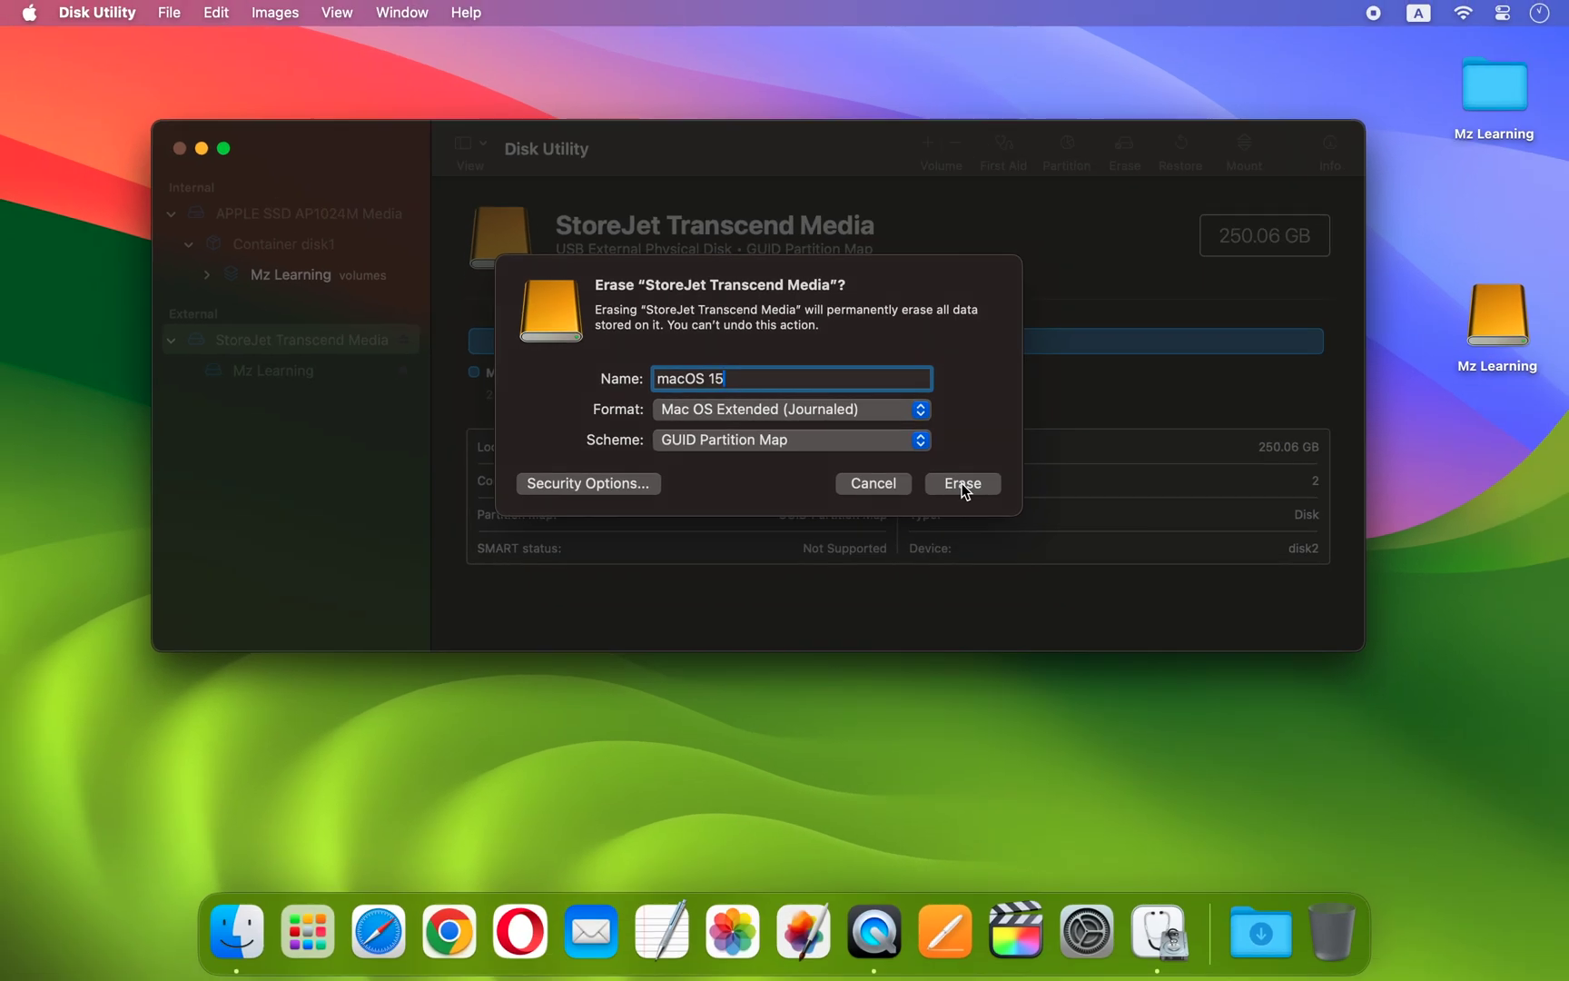
pyautogui.click(959, 483)
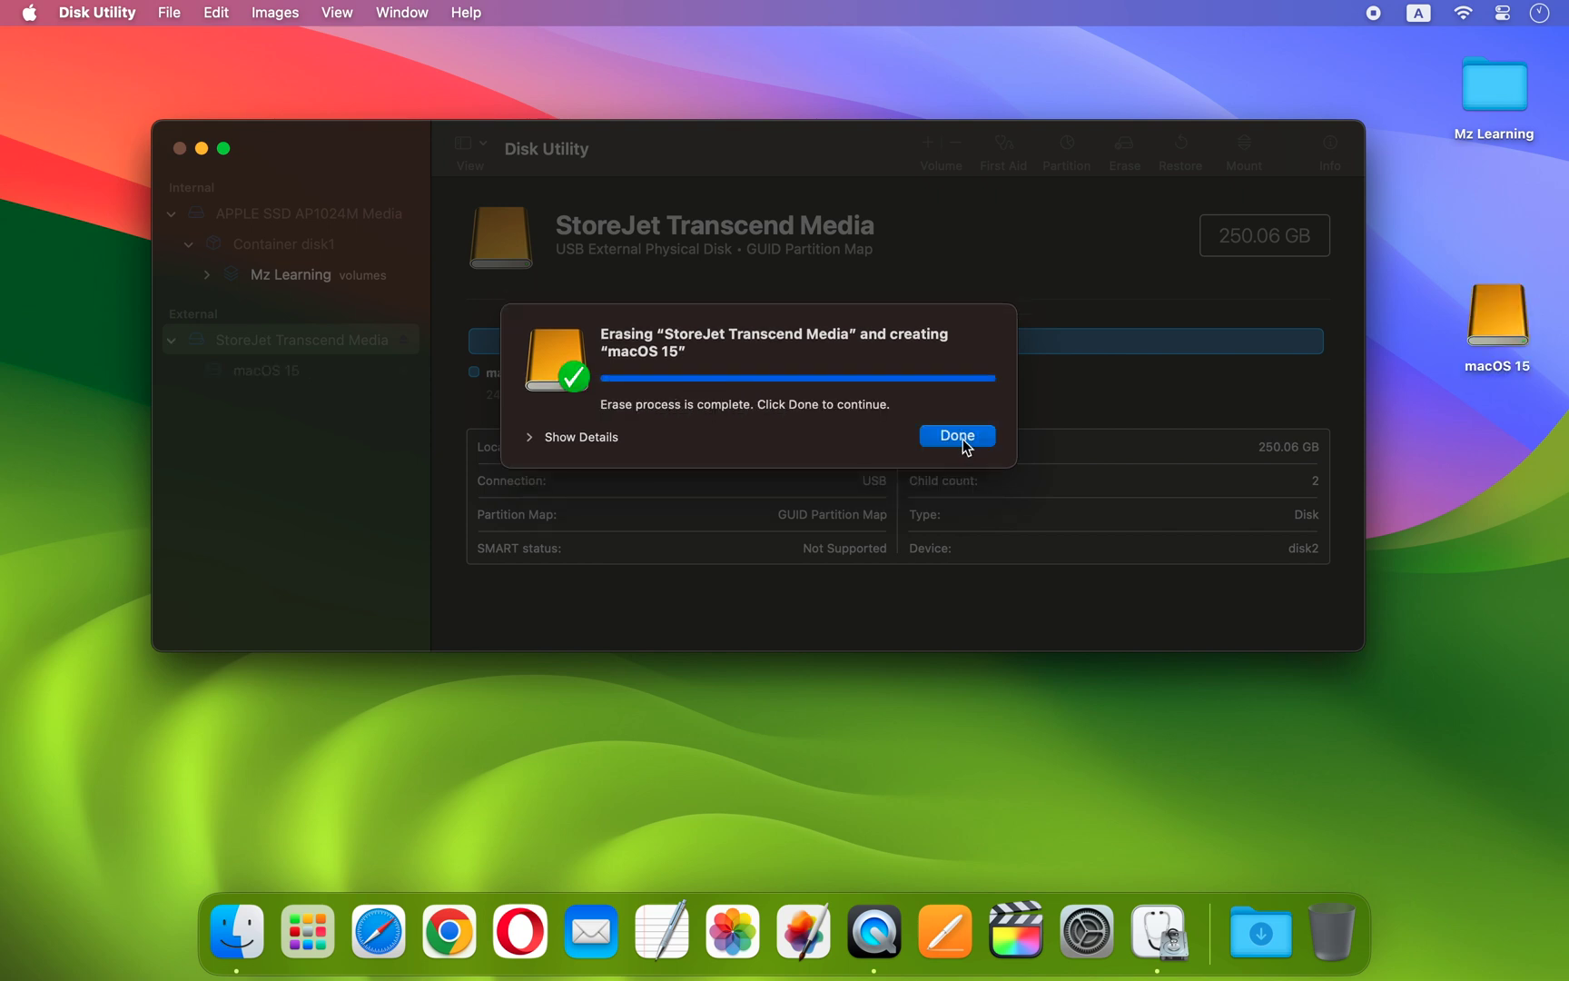
pyautogui.click(956, 436)
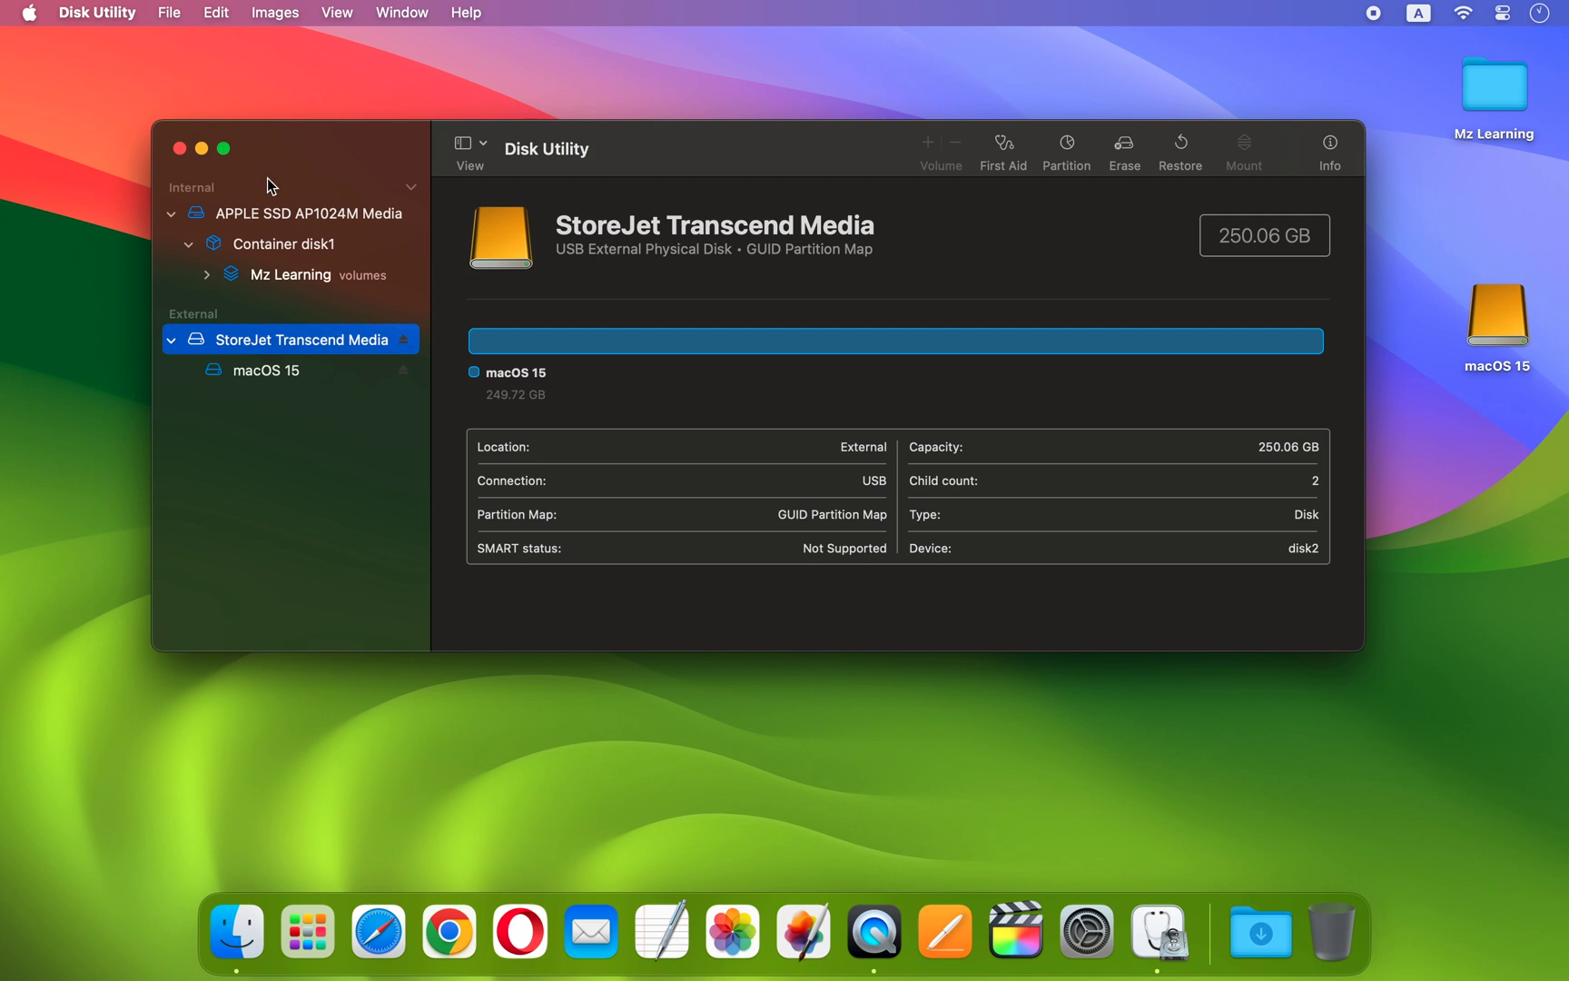
# Quit Disk Utility and begin a Terminal command with sudo.
pyautogui.click(180, 149)
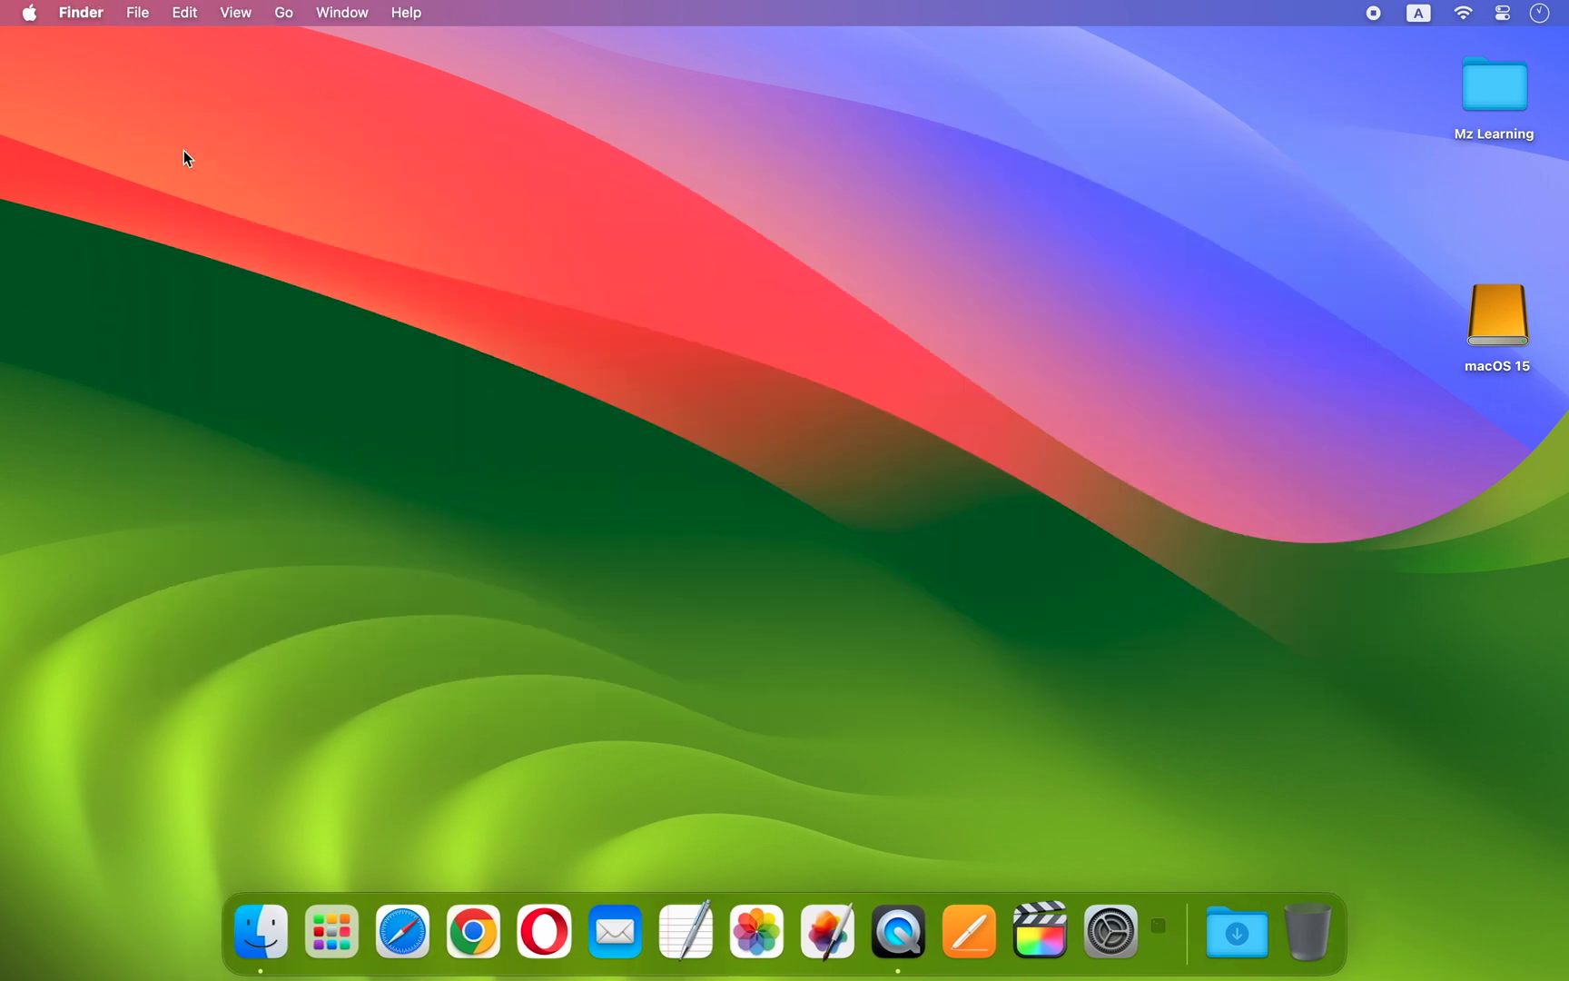
pyautogui.click(1156, 930)
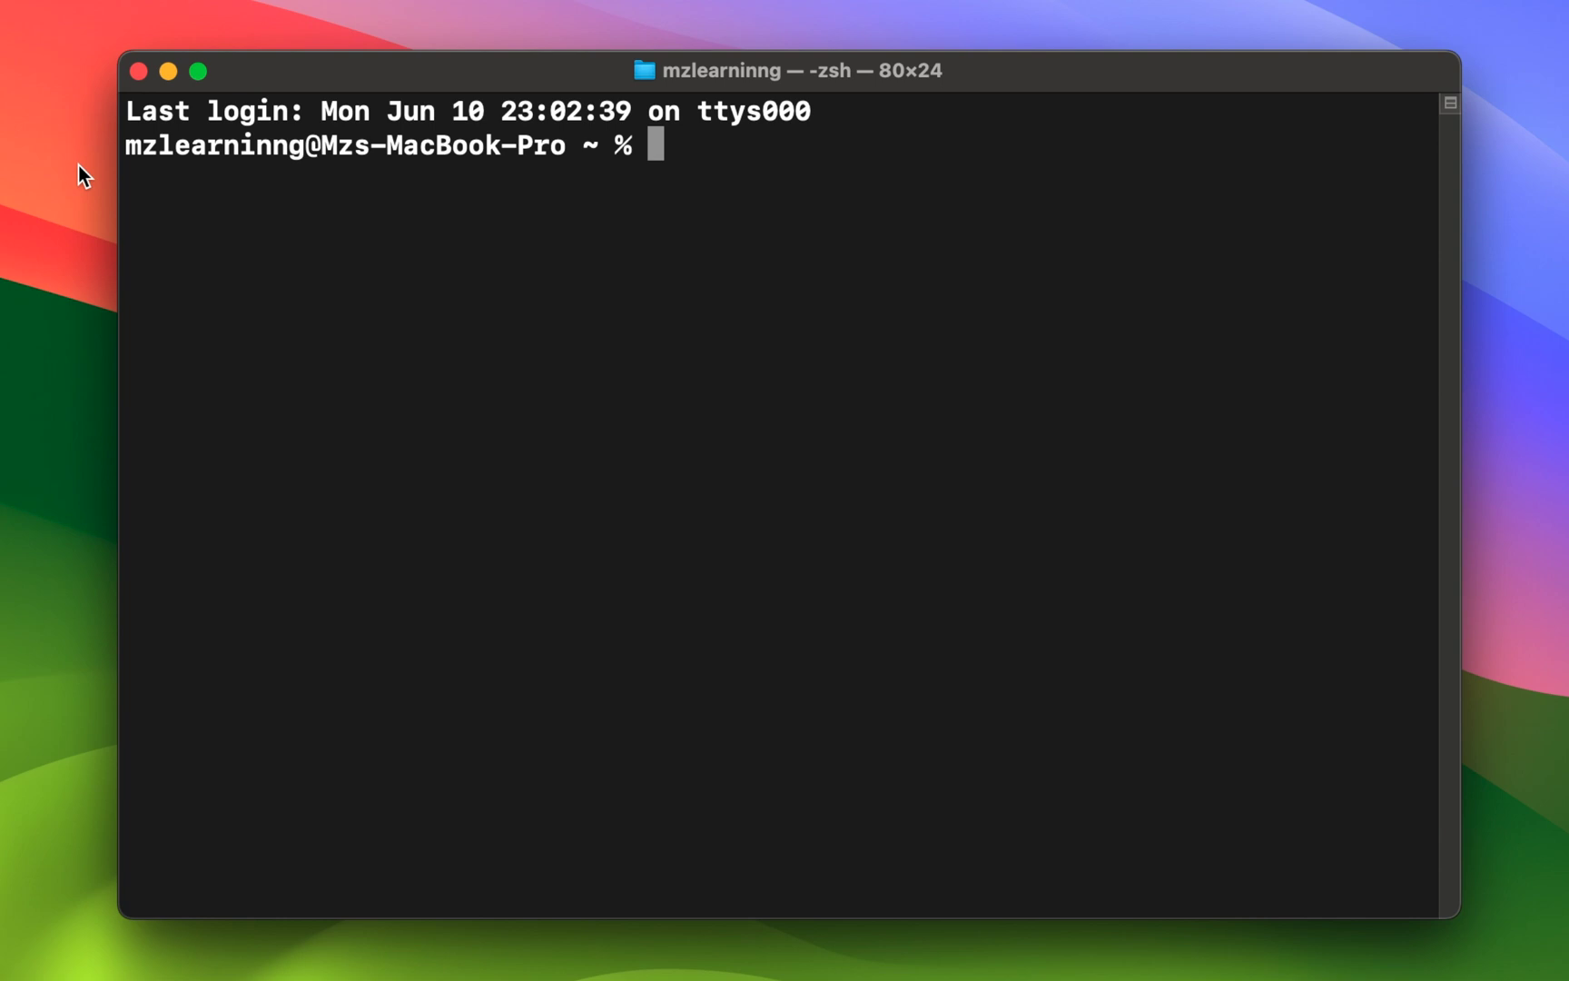
pyautogui.write('sudo')
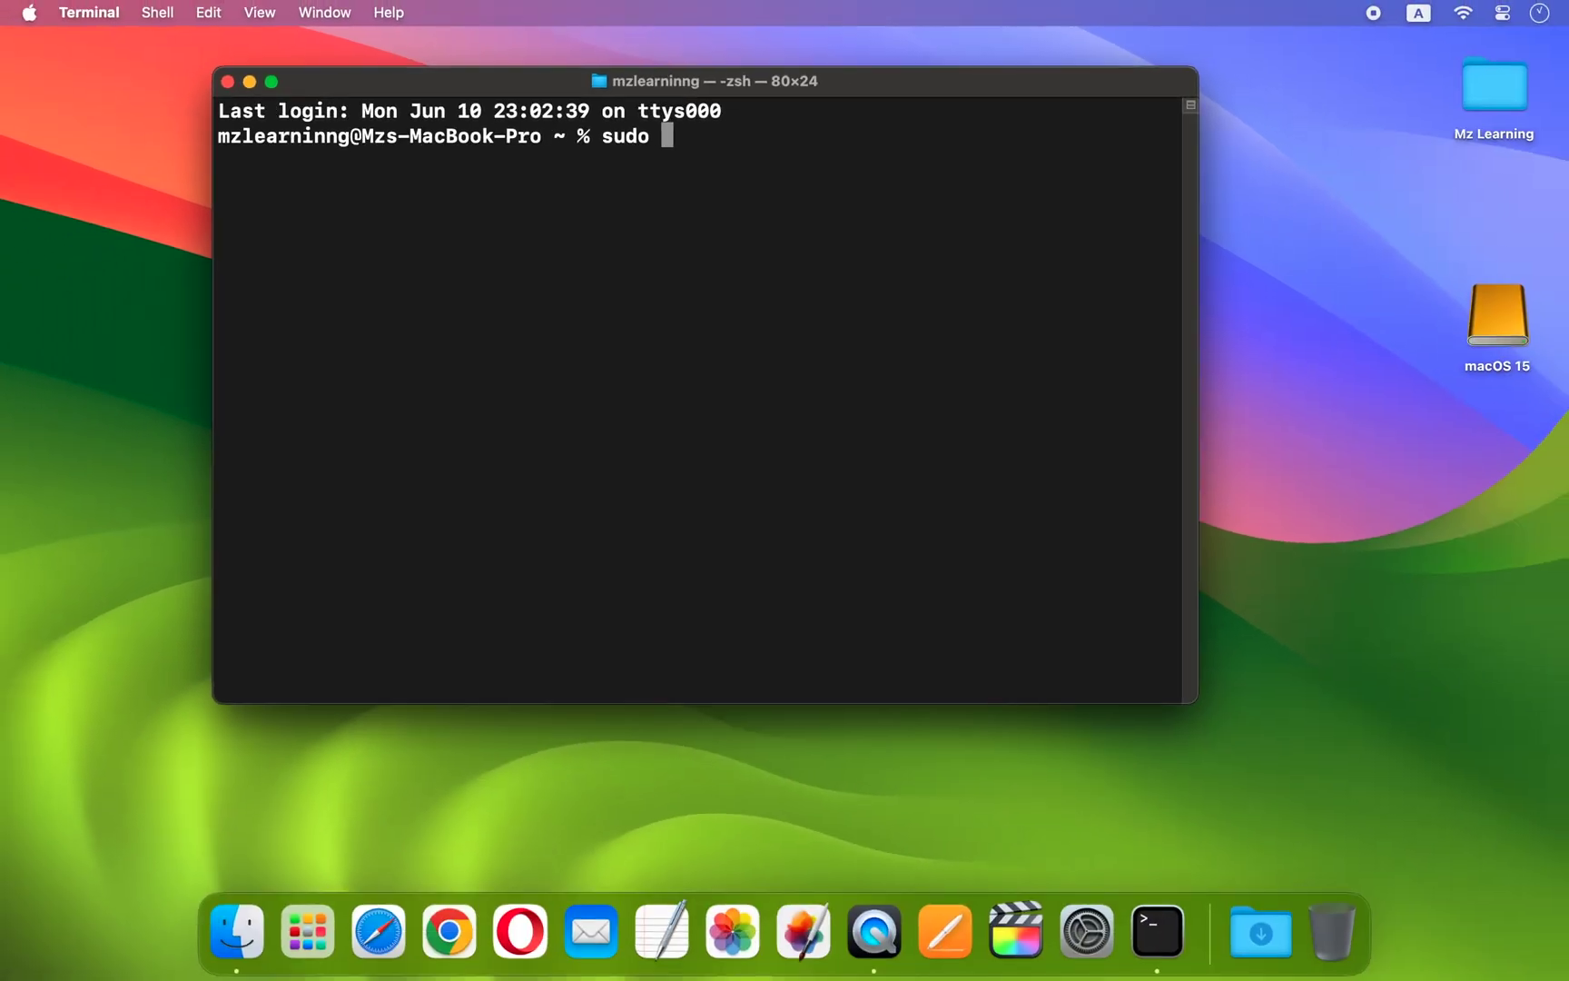
pyautogui.moveTo(171, 635)
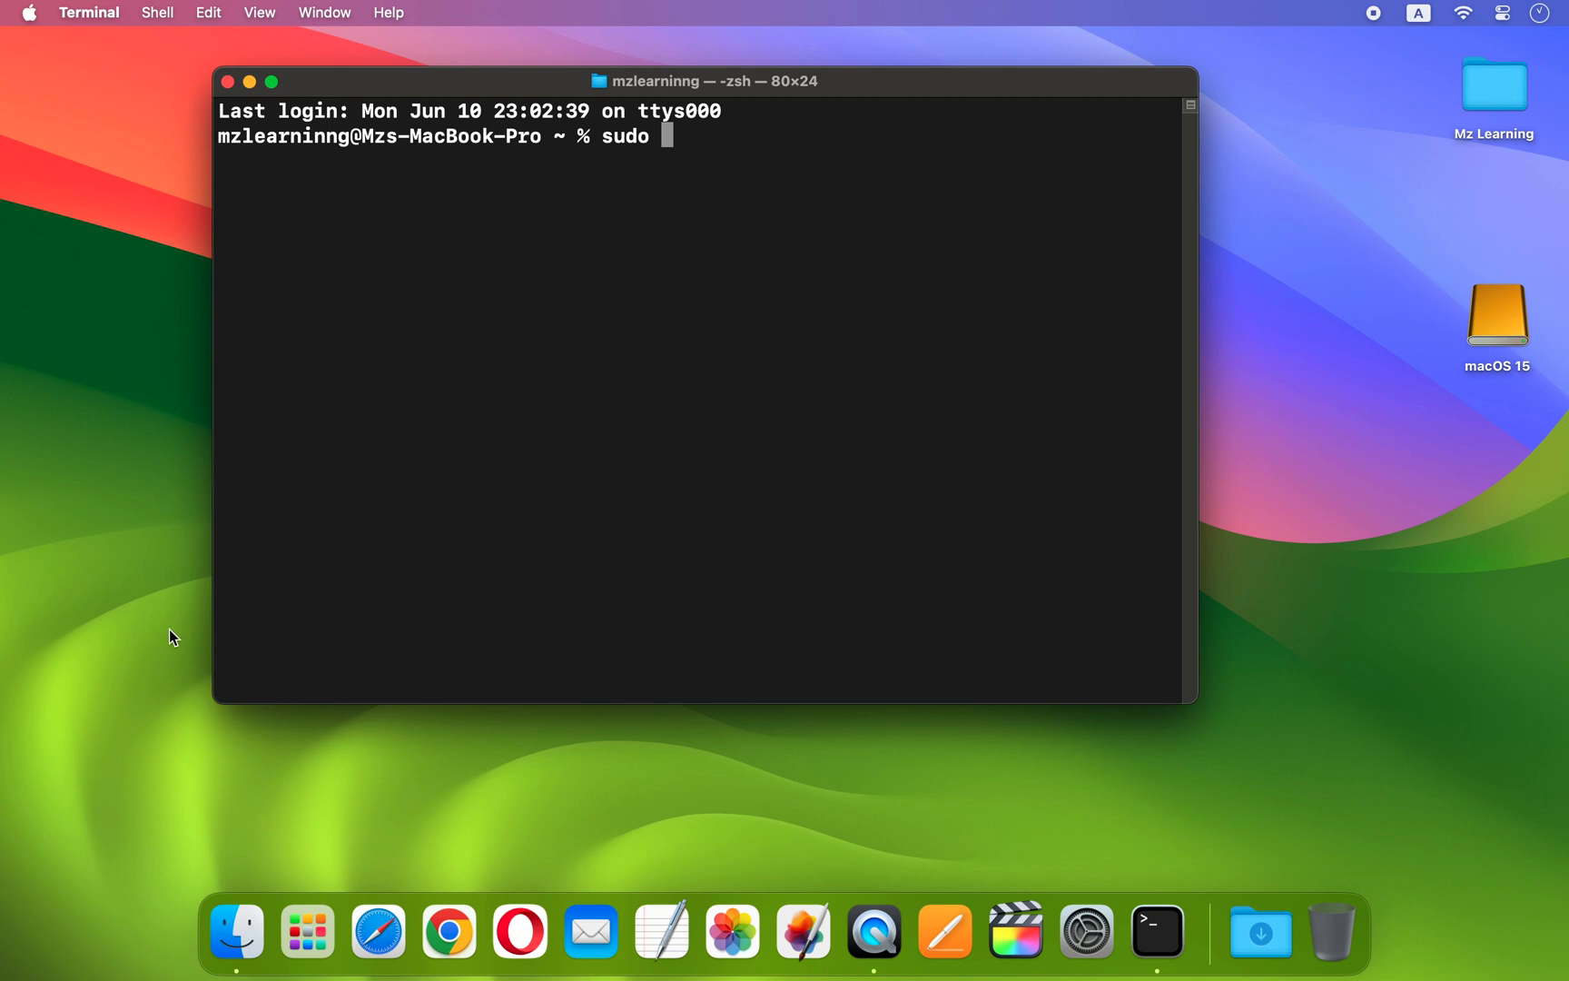
# Locate createinstallmedia inside the Install macOS 15 beta package and add its path to the sudo command.
pyautogui.click(234, 930)
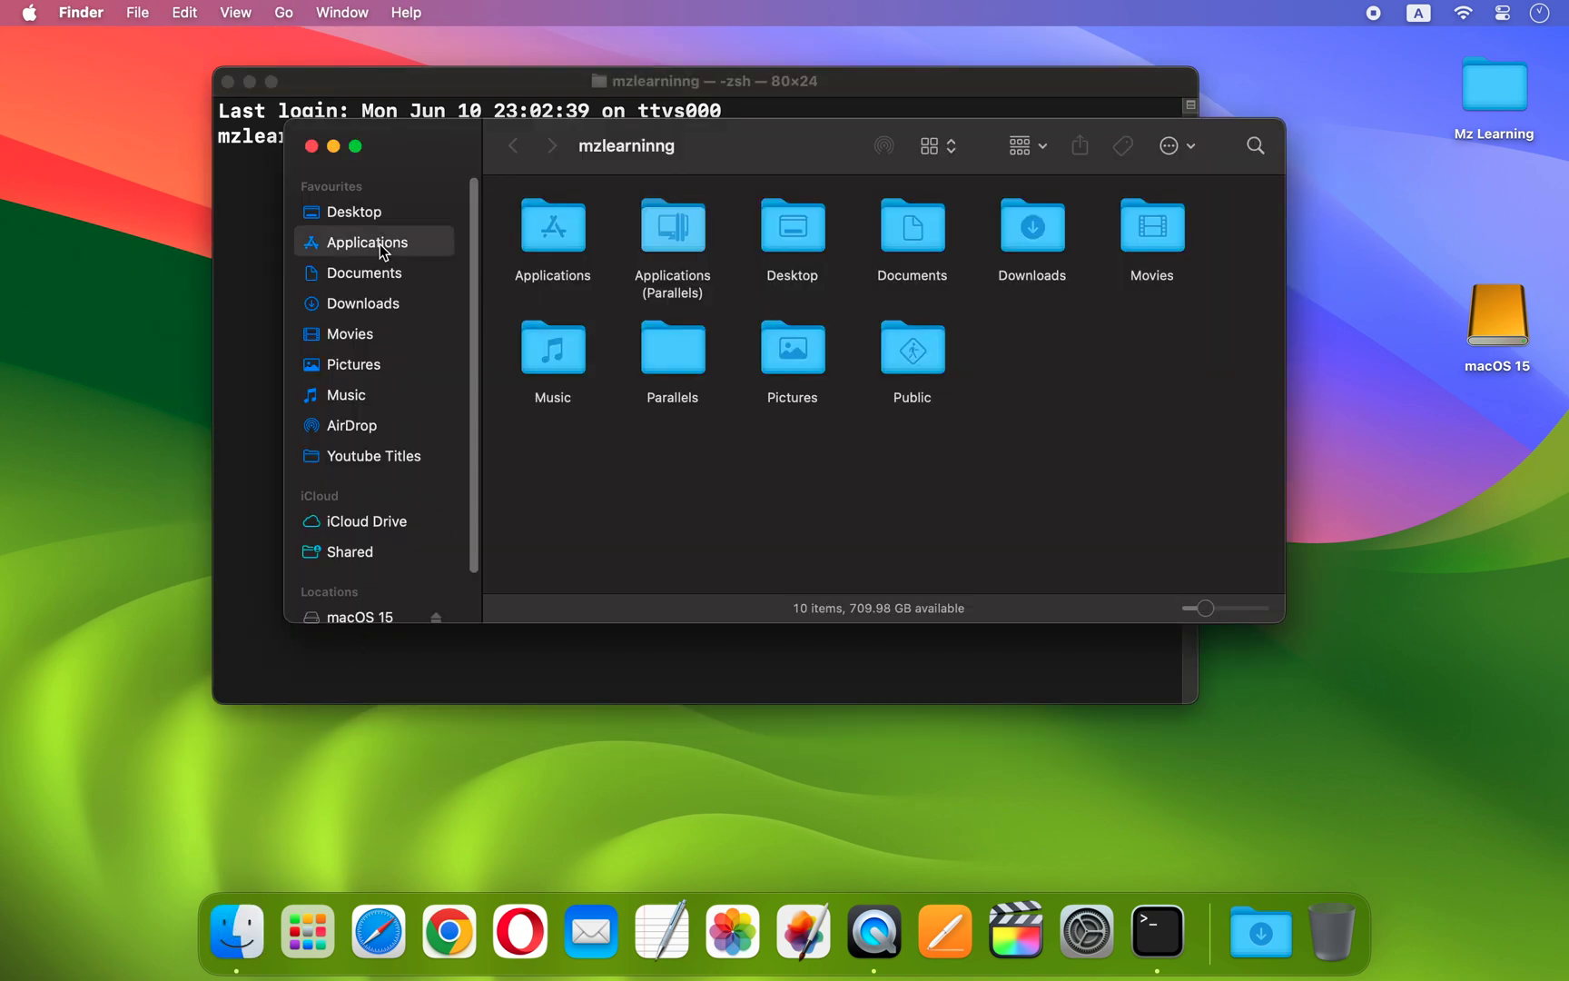
pyautogui.click(366, 242)
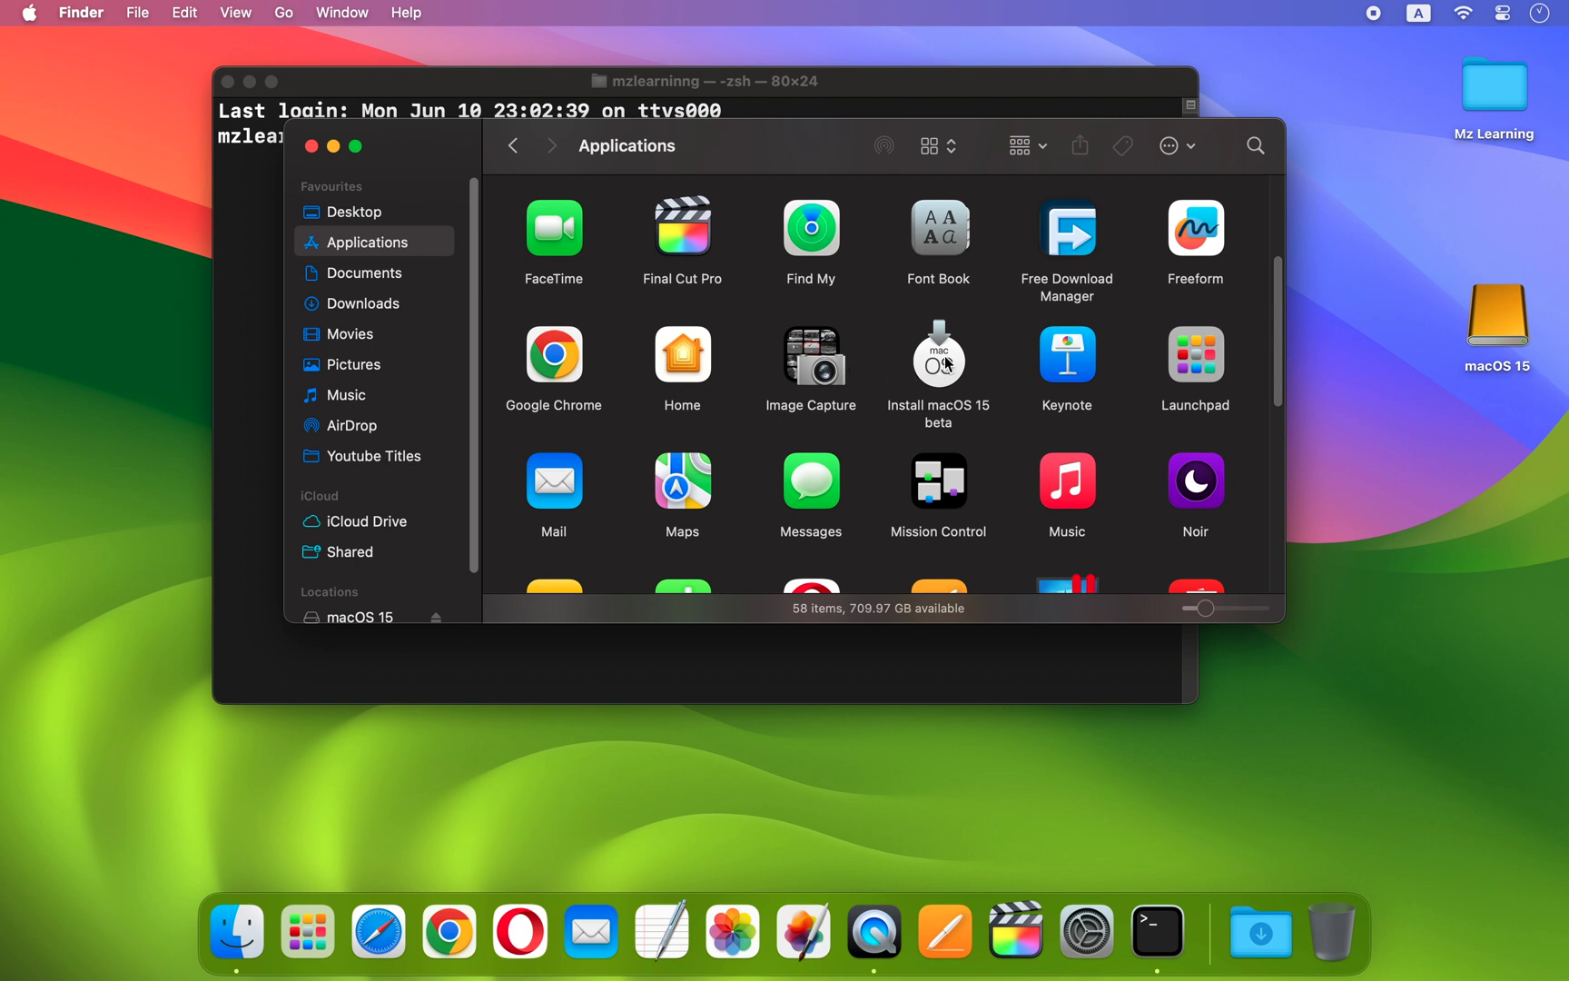
pyautogui.rightClick(937, 356)
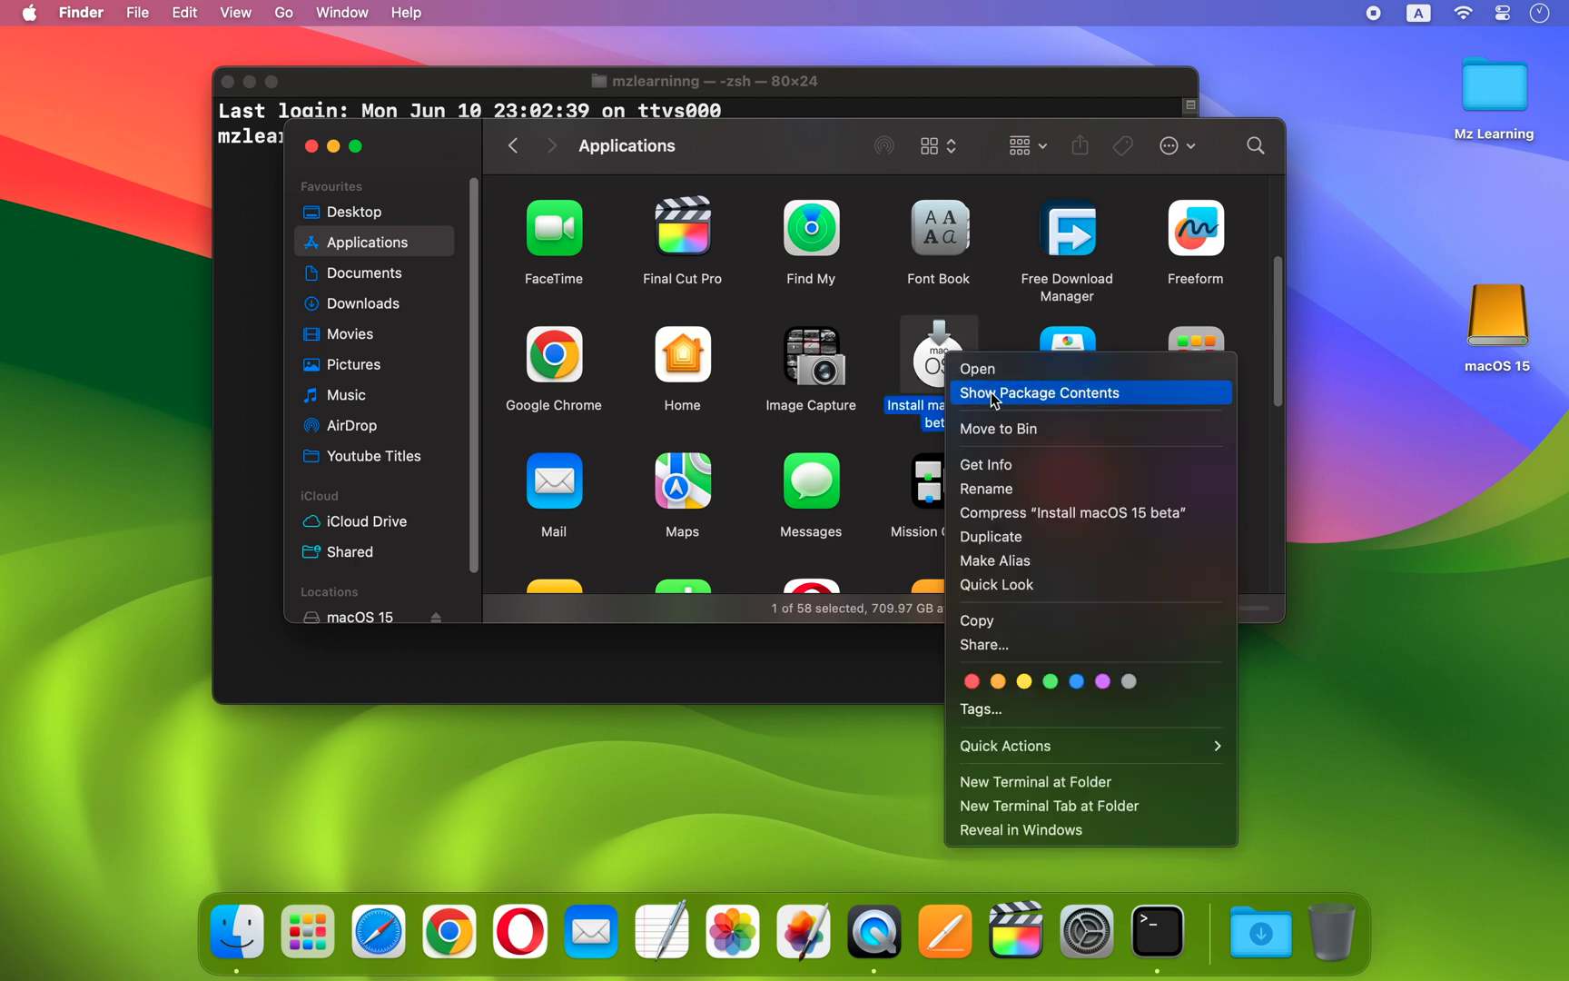
pyautogui.click(1040, 392)
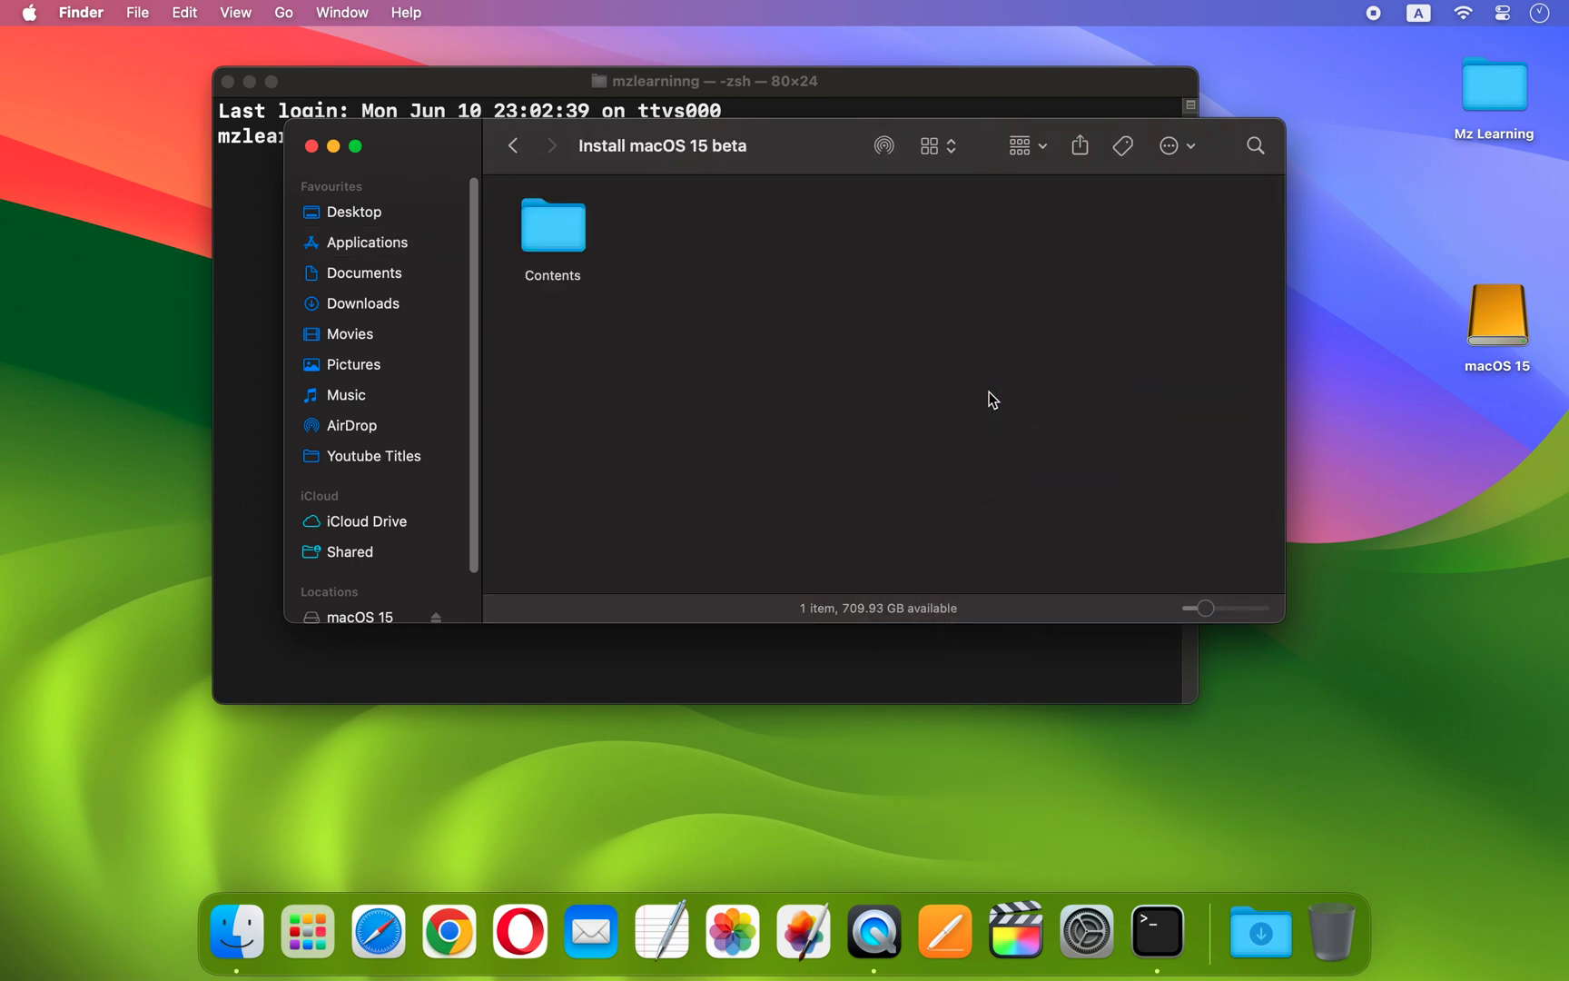
pyautogui.doubleClick(552, 227)
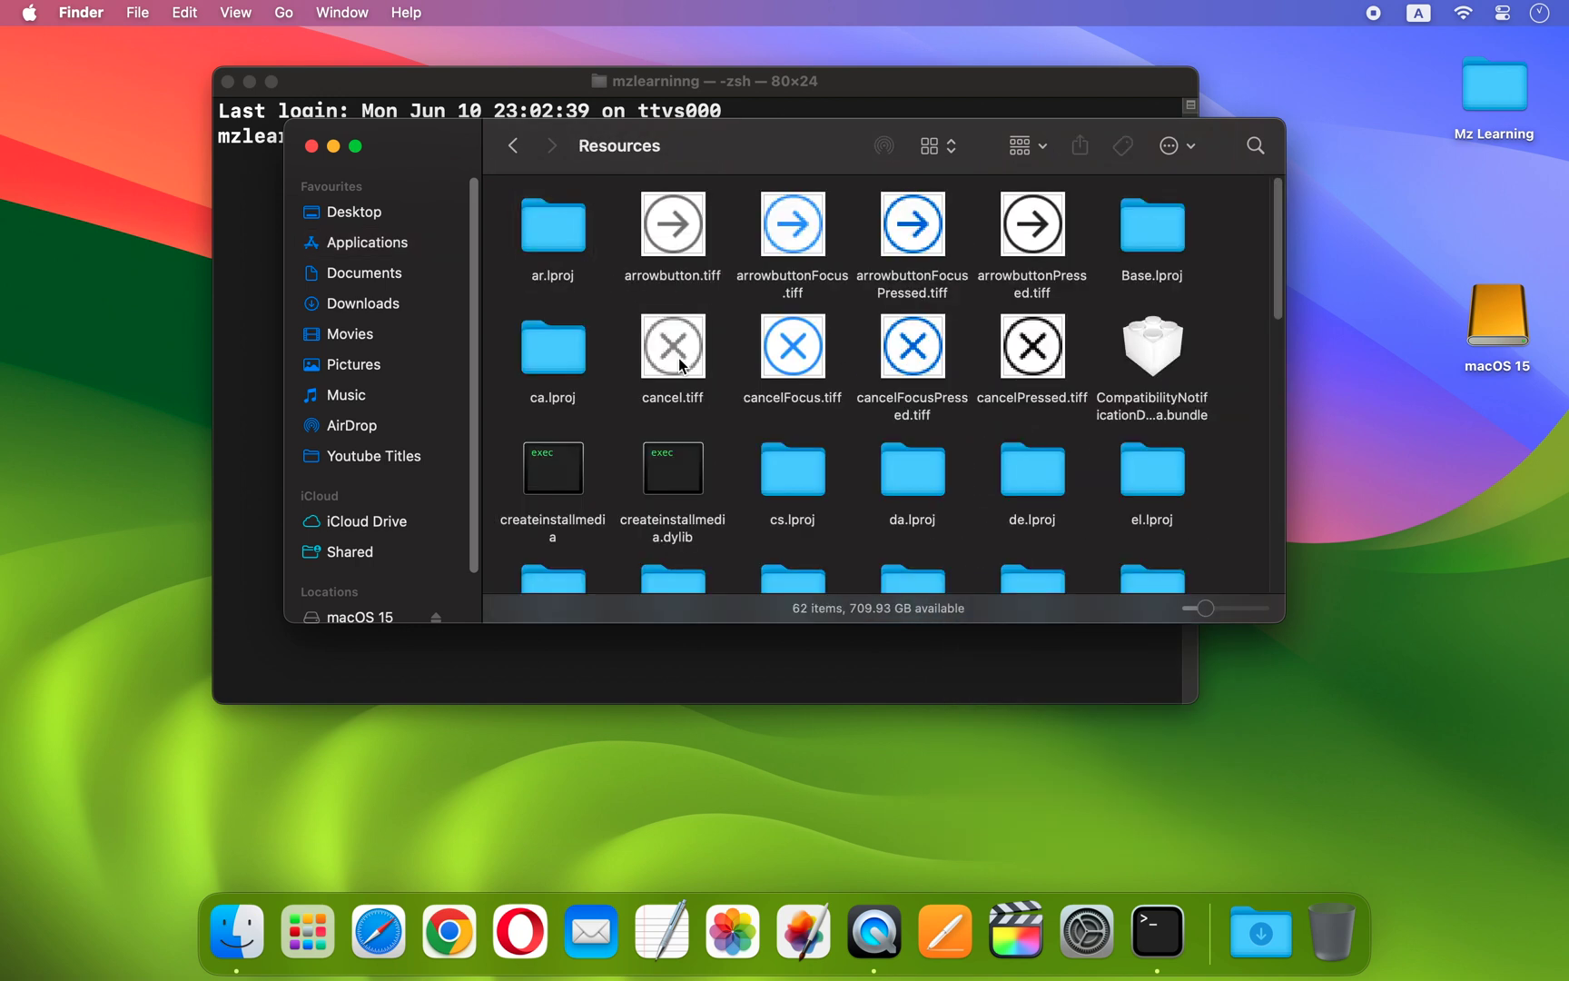
pyautogui.moveTo(583, 431)
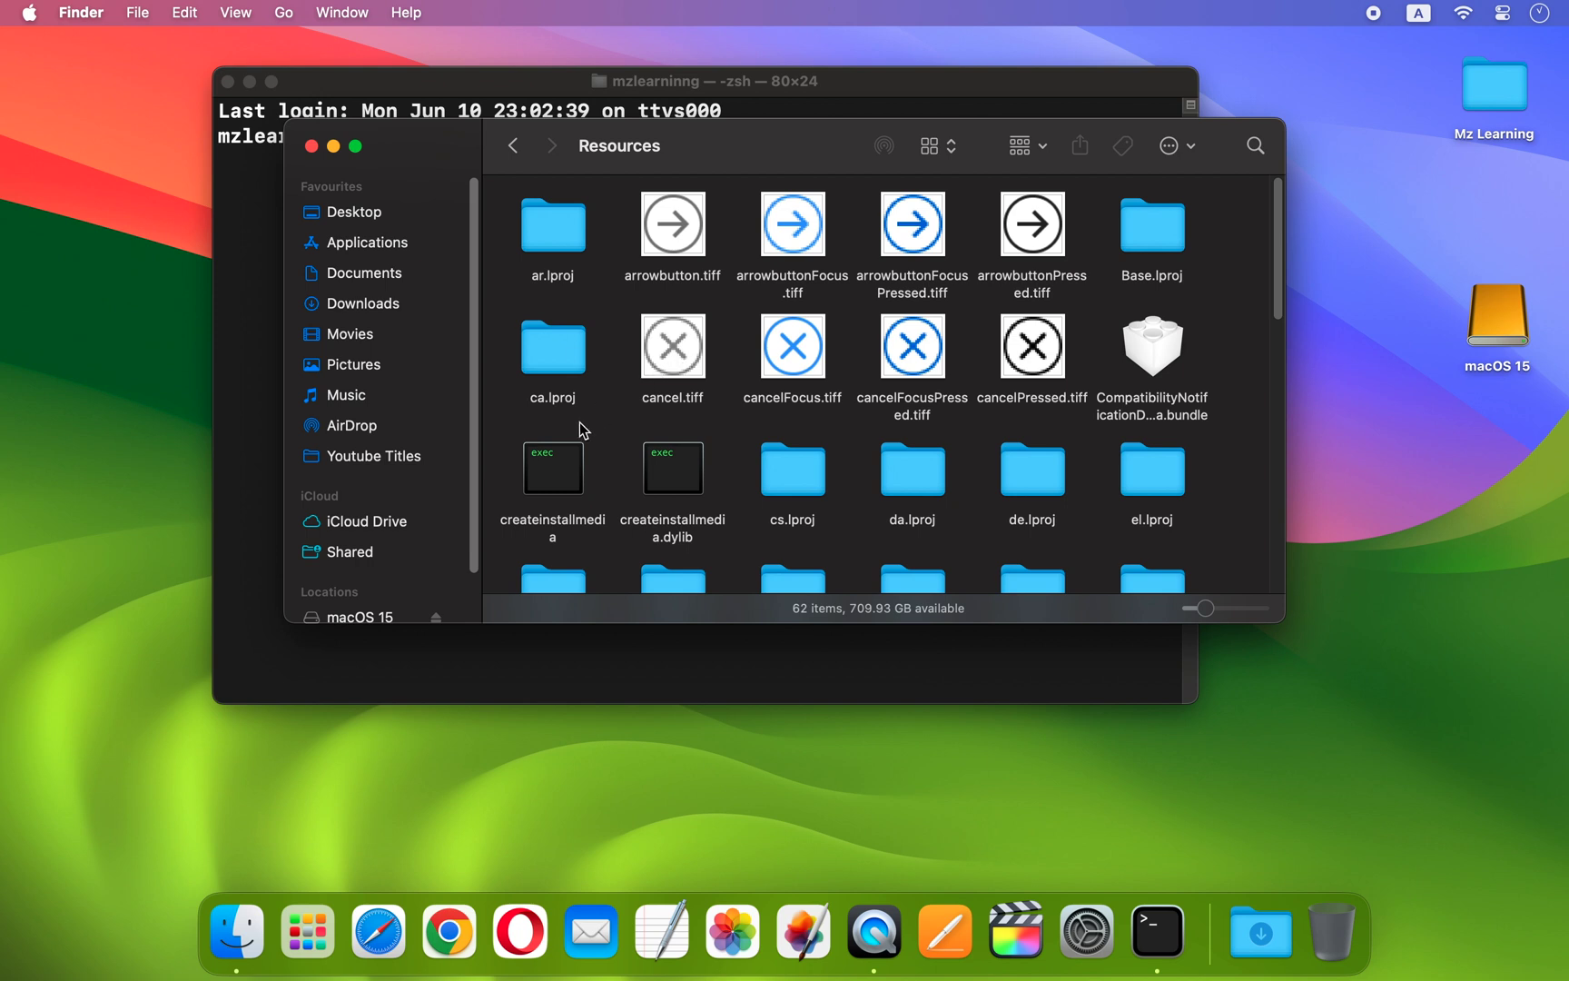
pyautogui.click(552, 466)
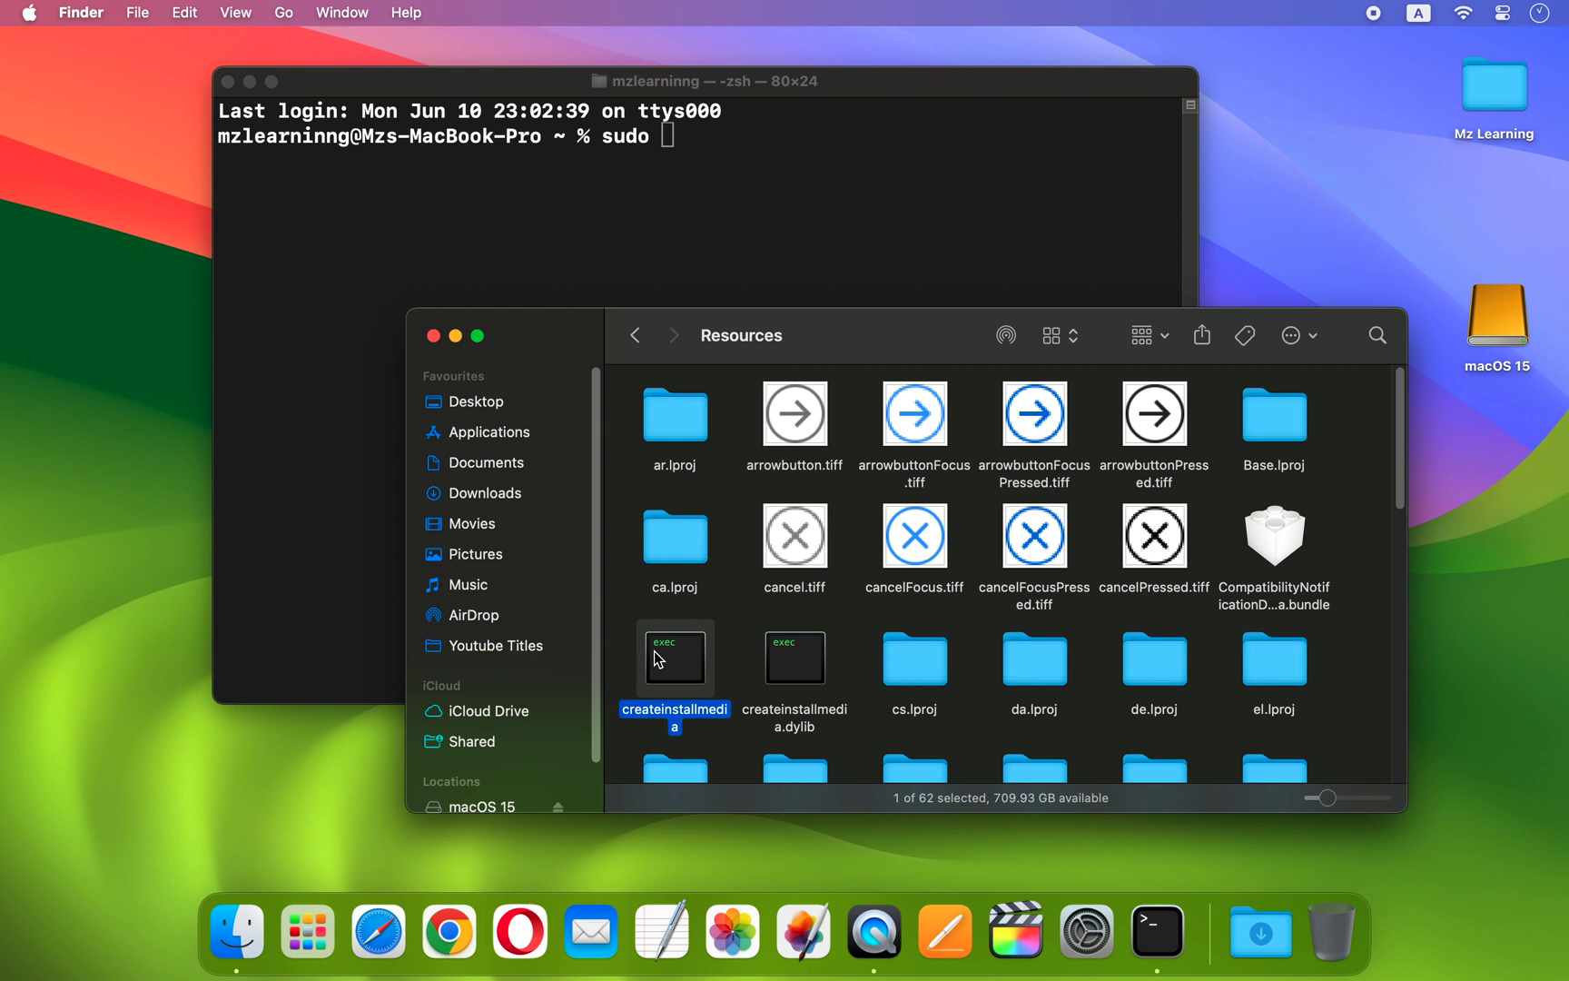
pyautogui.write('/Applications/Install\\ macOS\\ 15\\ beta.app/Contents/Resources/createinstallmedia --')
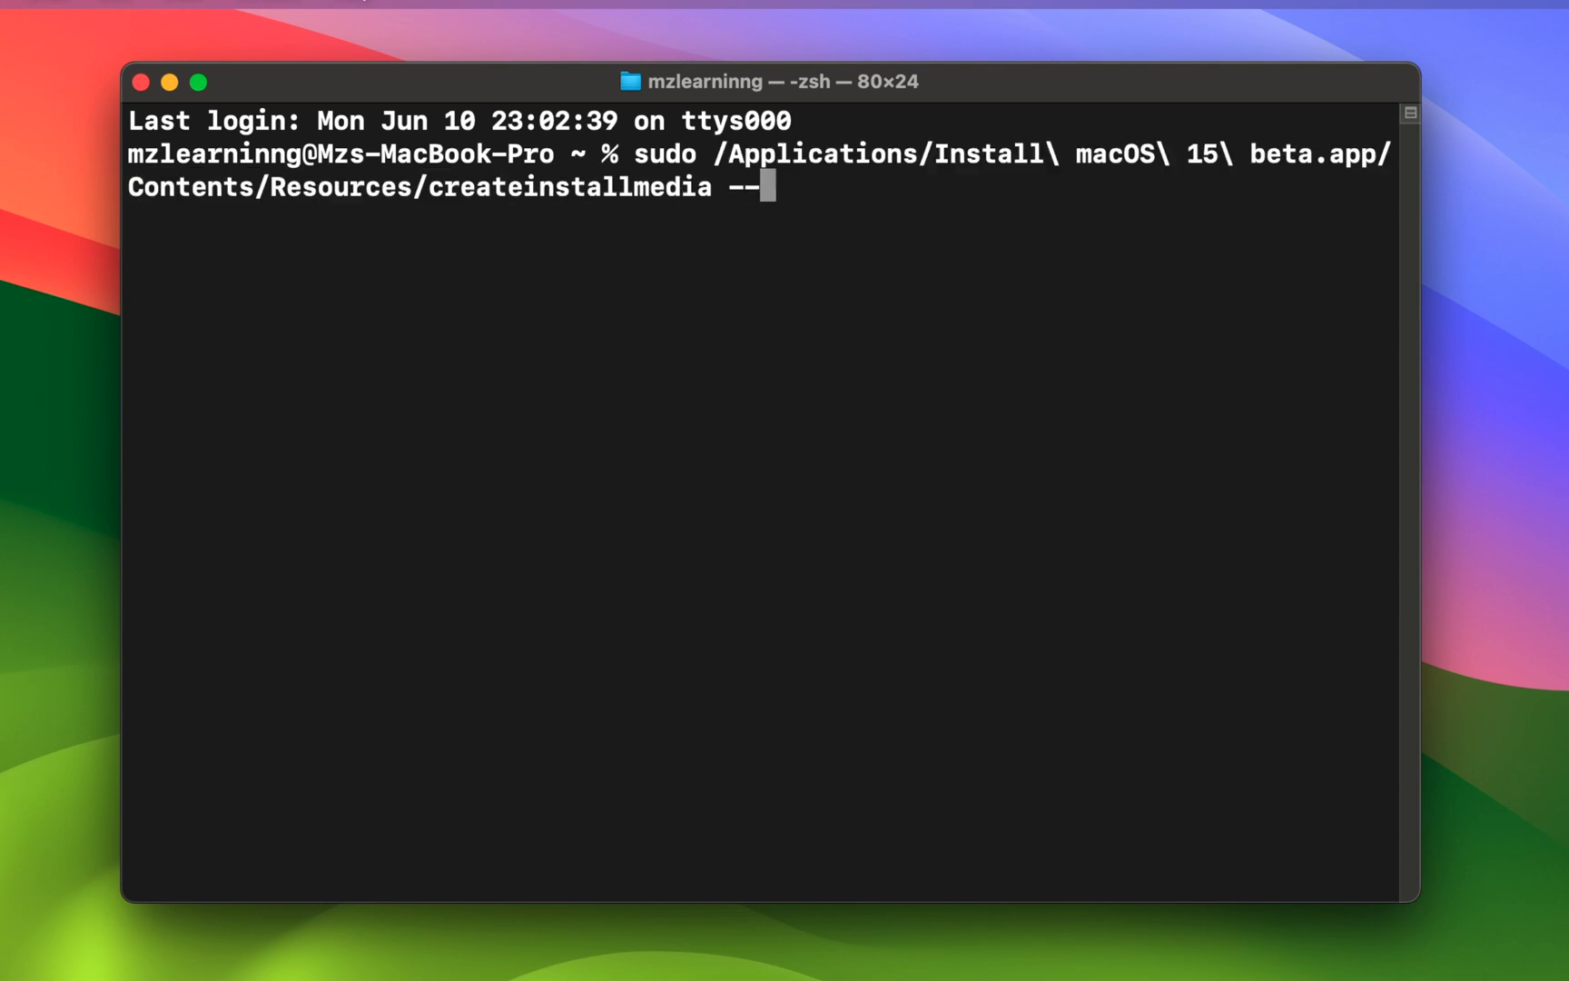
# Run createinstallmedia with --volume pointing at the macOS 15 volume, enter the password and answer y to erase.
pyautogui.write('volume /Volumes/macOS\\ 15')
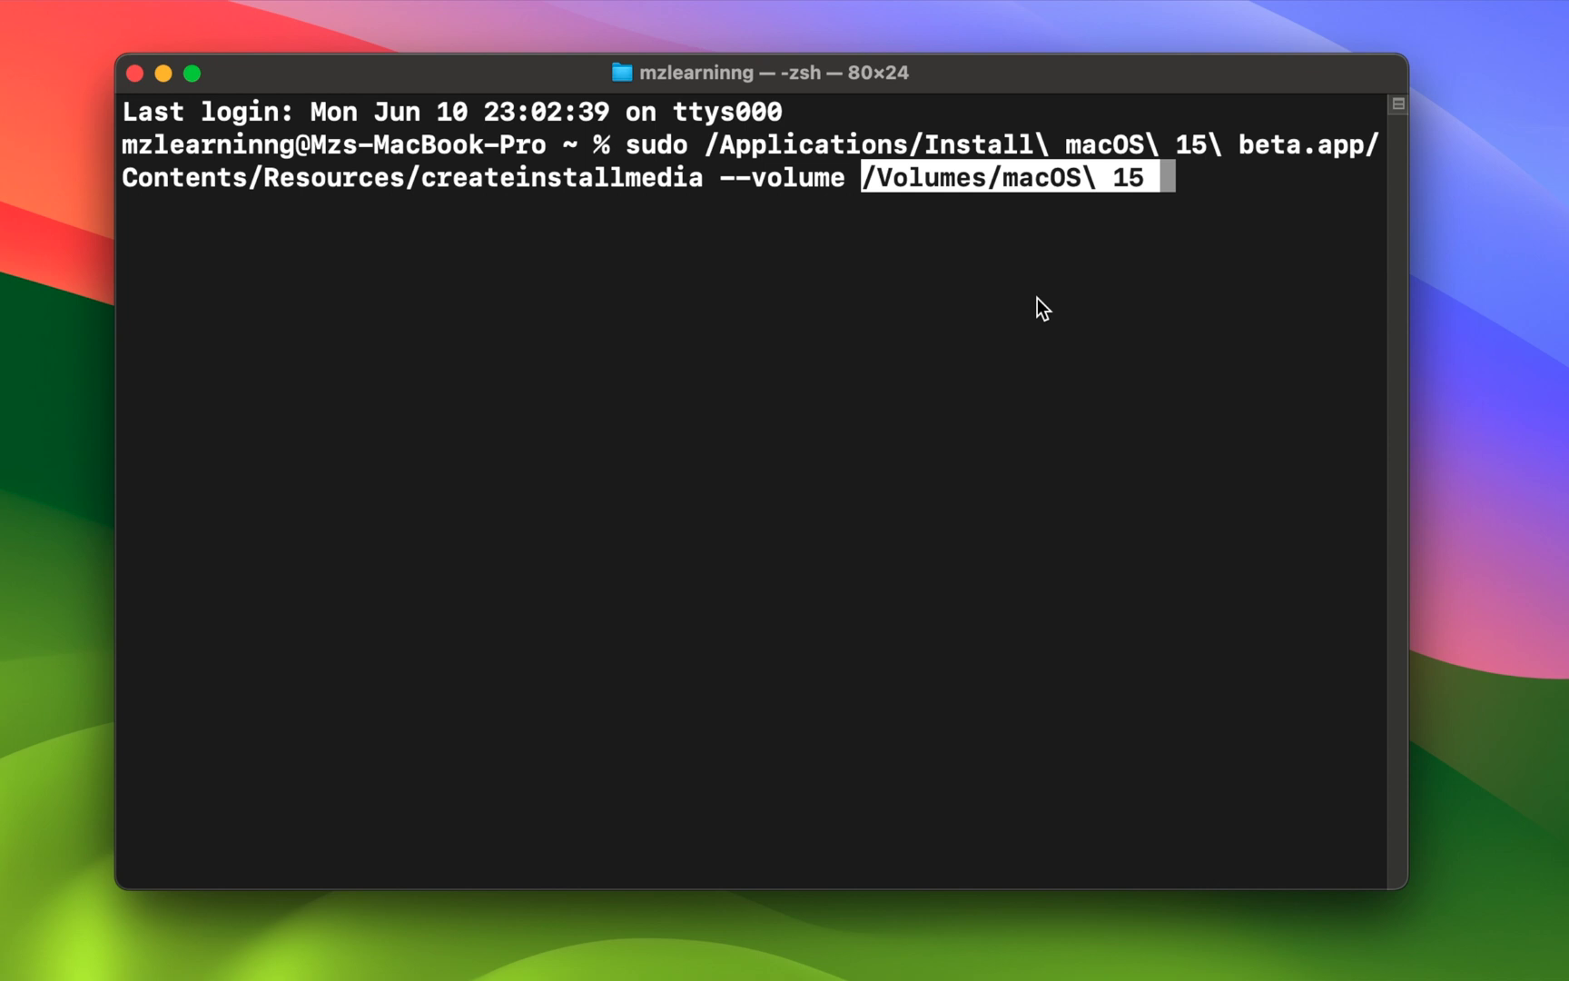
pyautogui.press('Return')
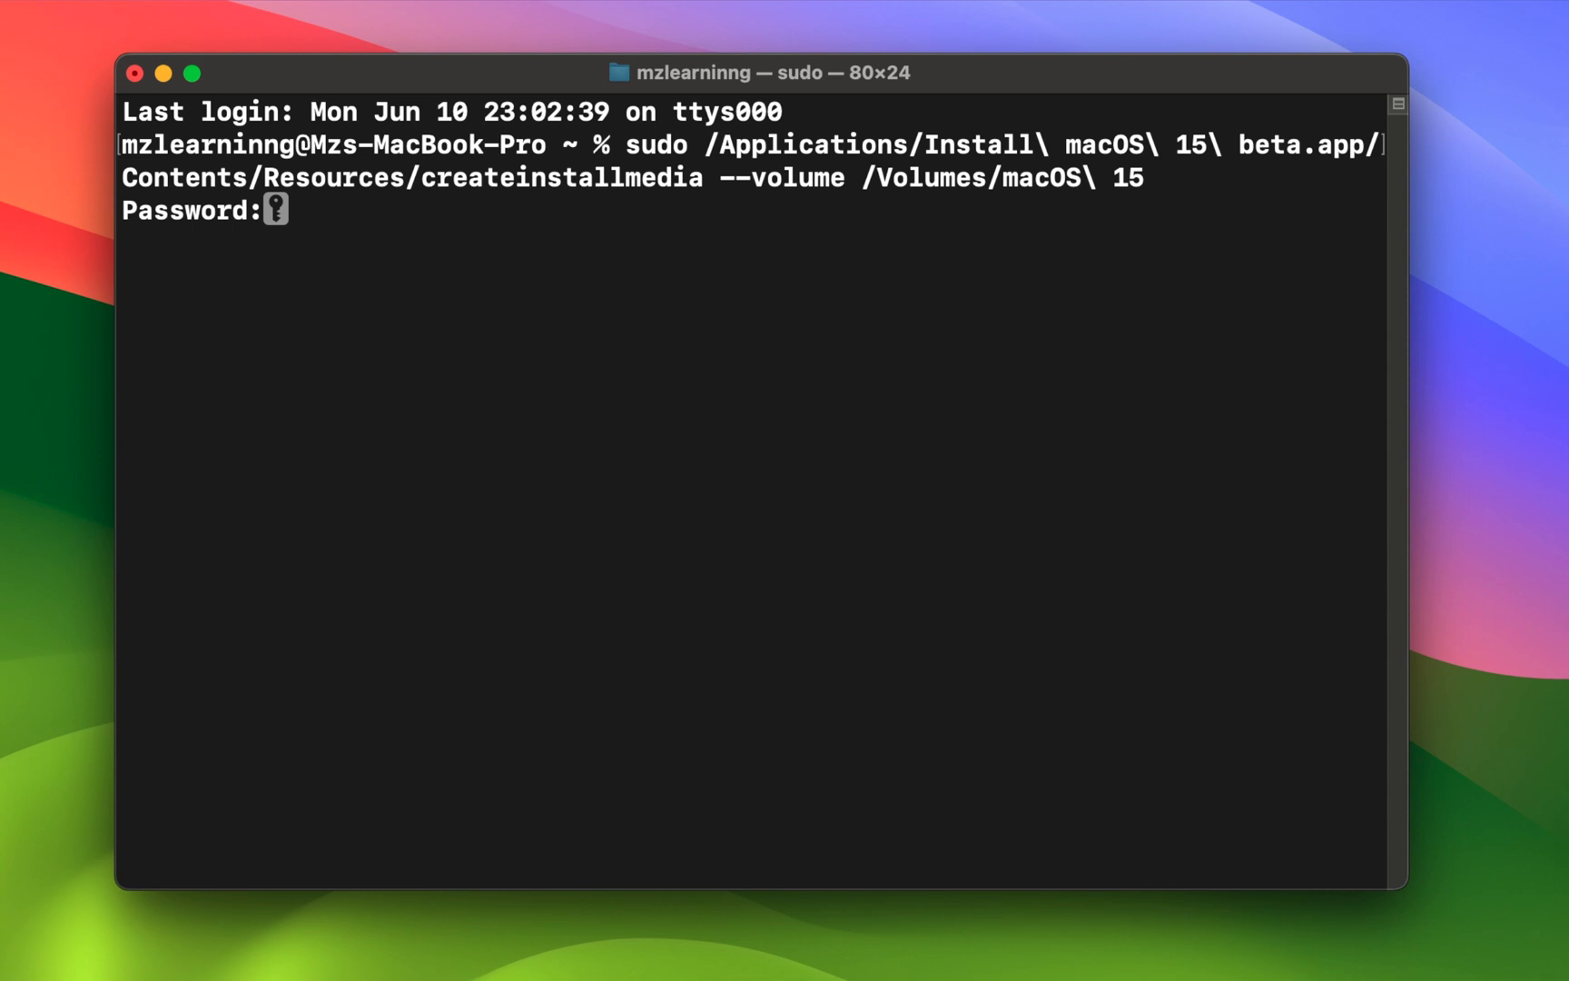
pyautogui.press('Return')
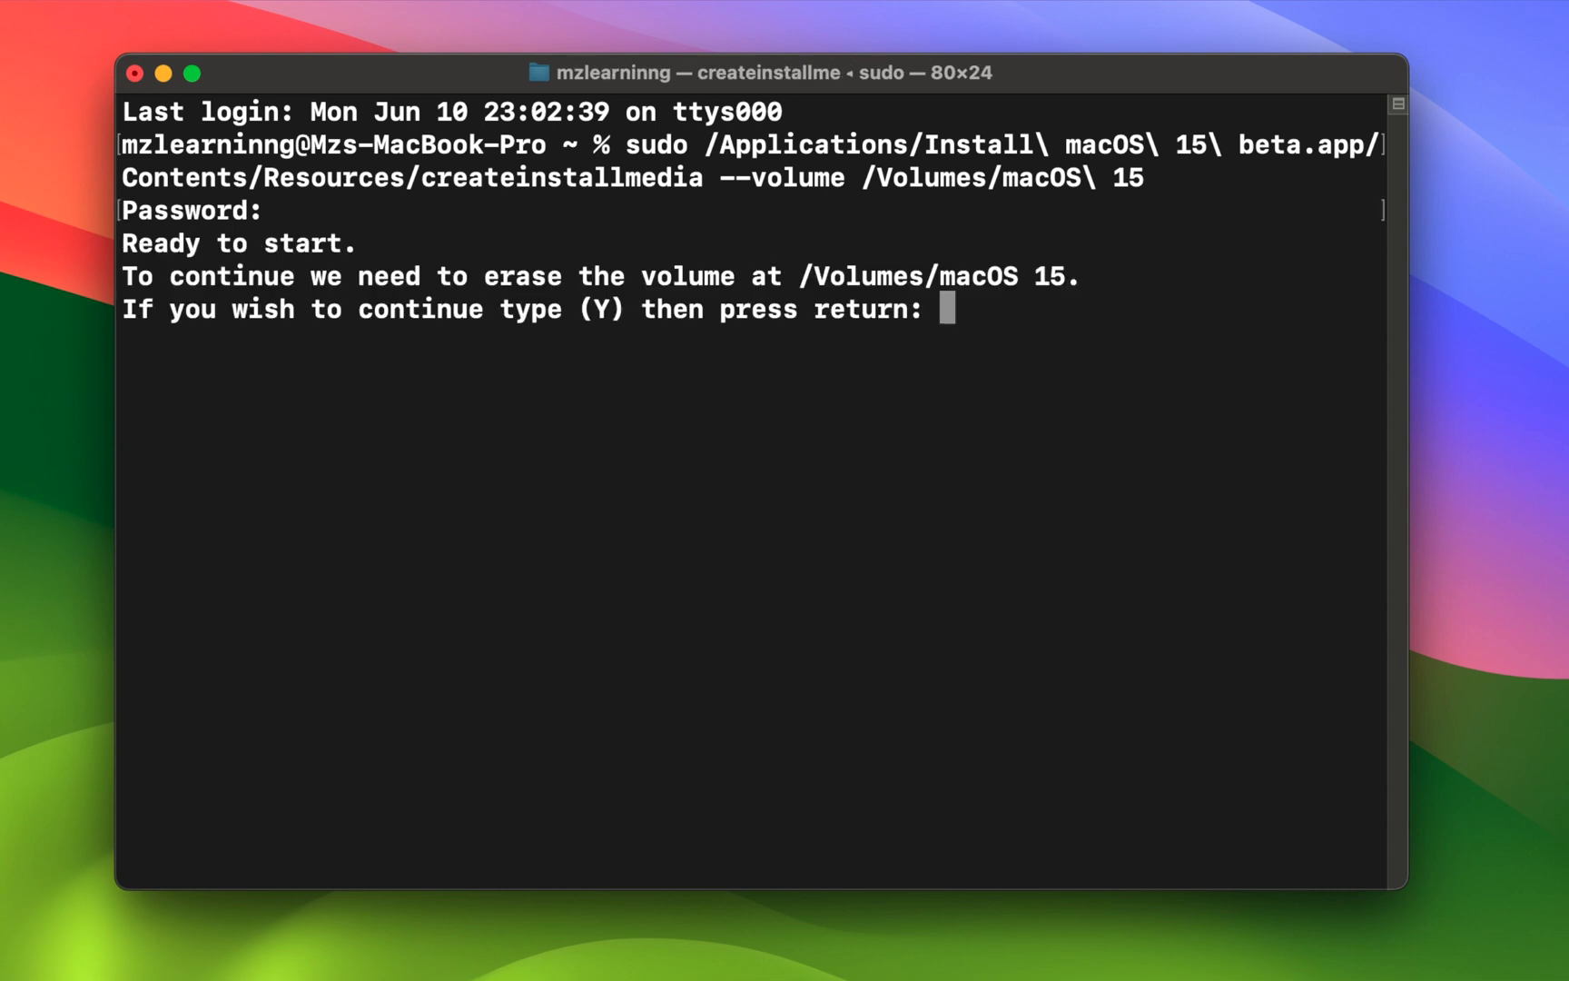
pyautogui.write('y')
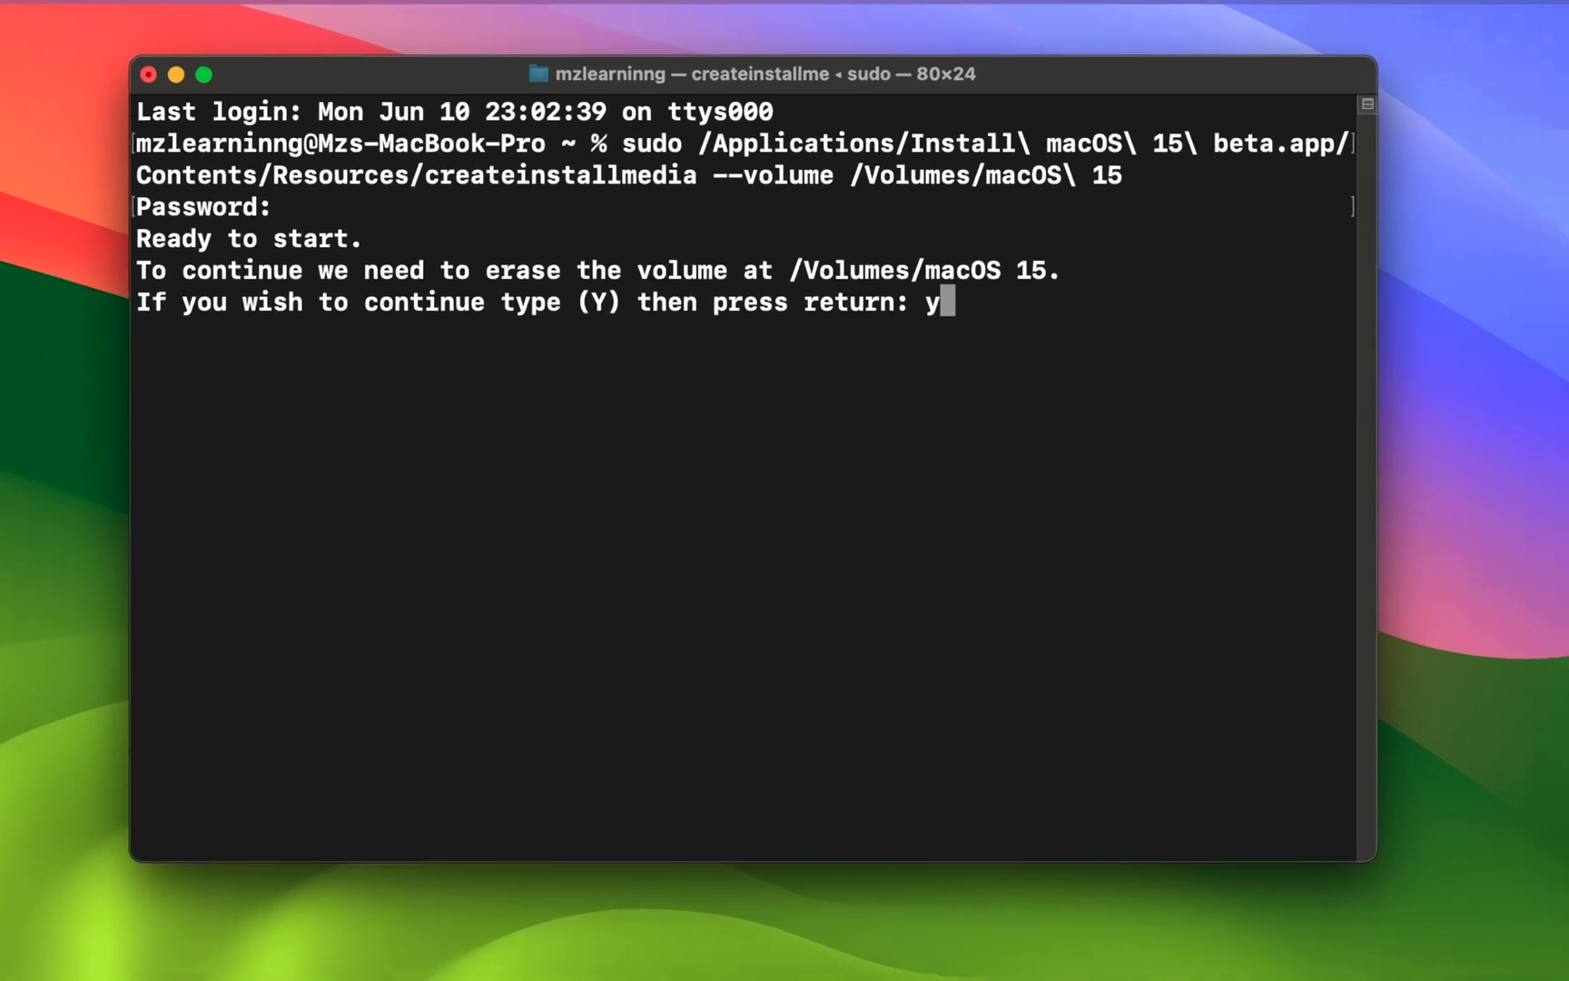
pyautogui.press('return')
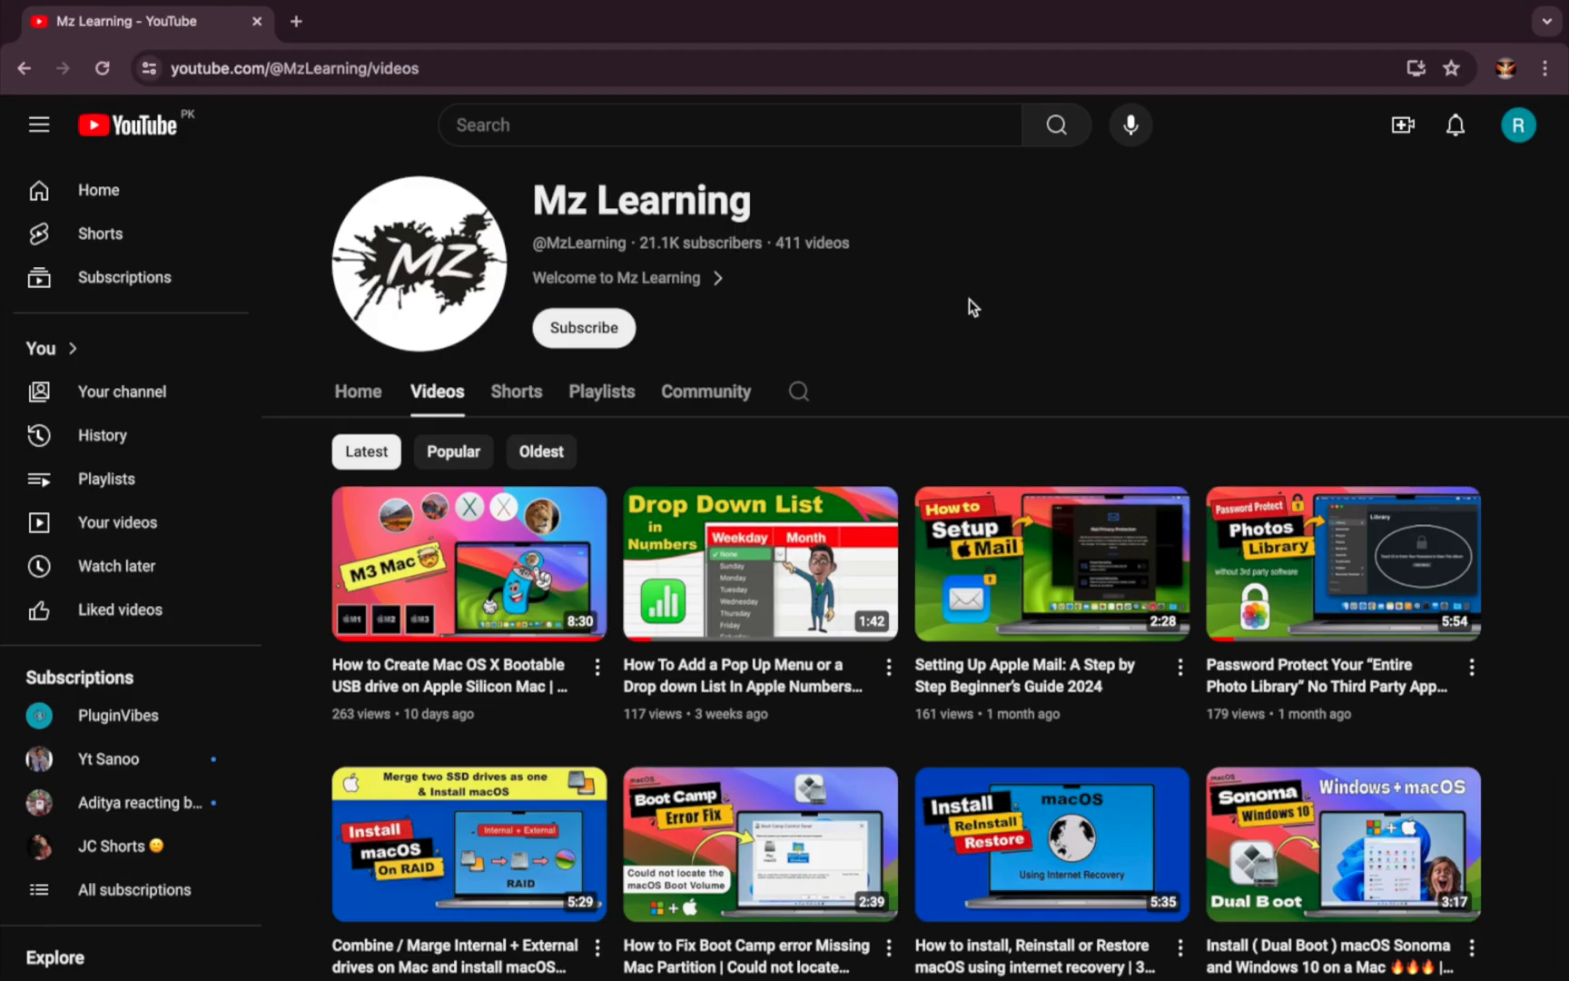
# Subscribe to the Mz Learning YouTube channel.
pyautogui.click(583, 327)
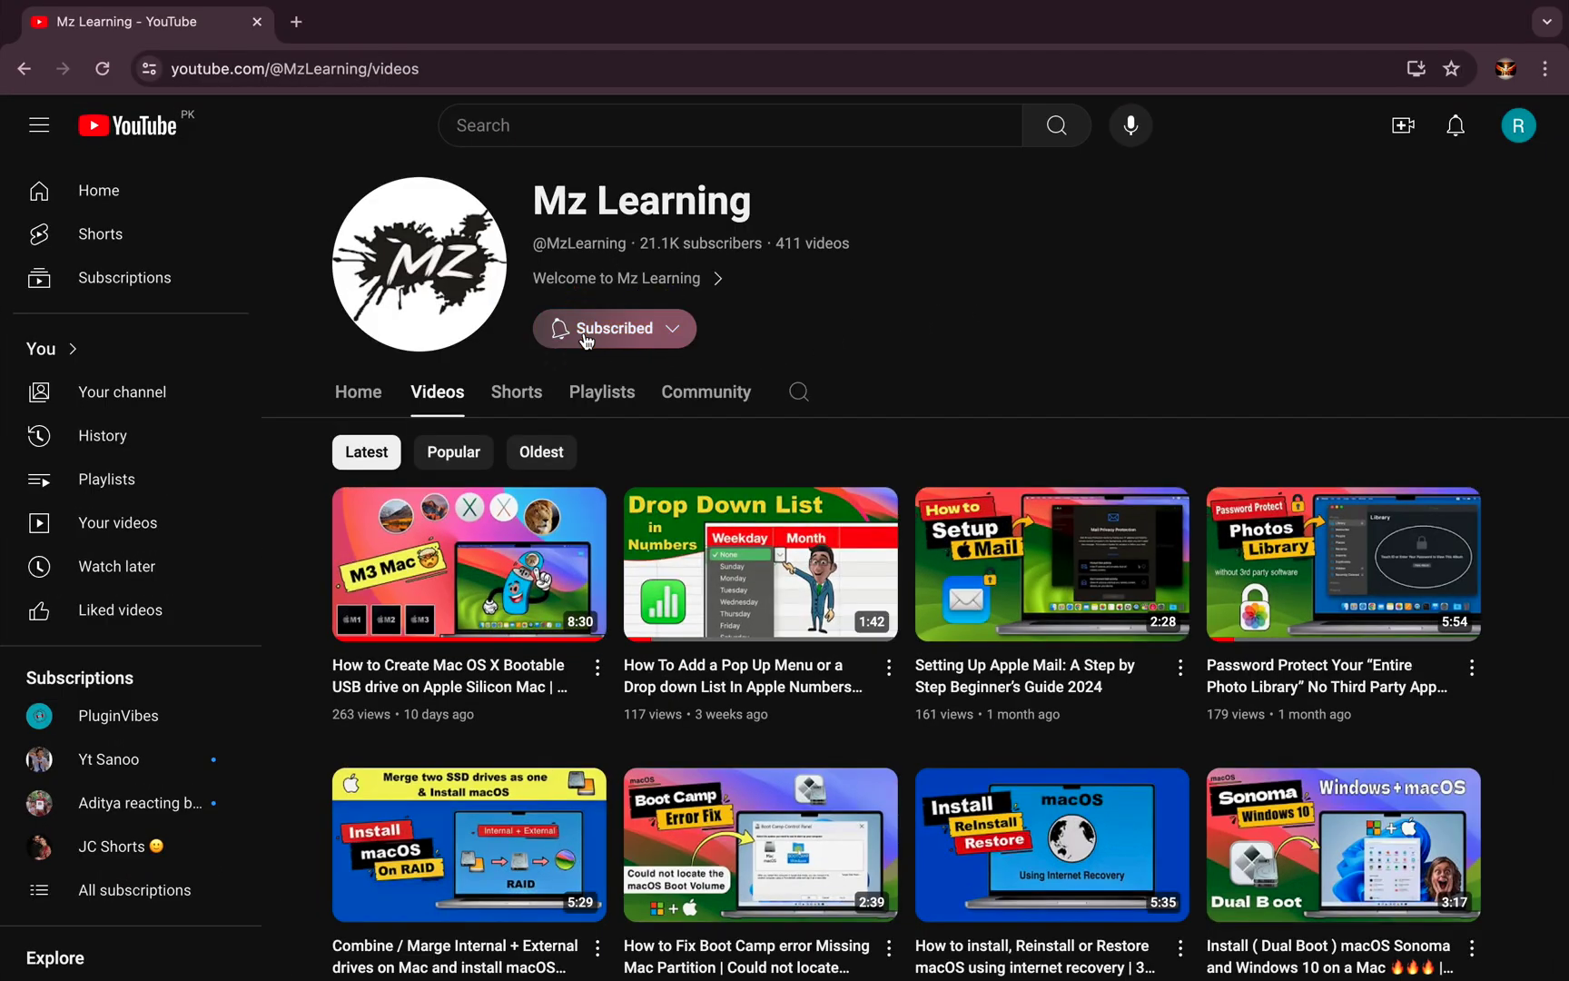
pyautogui.click(612, 327)
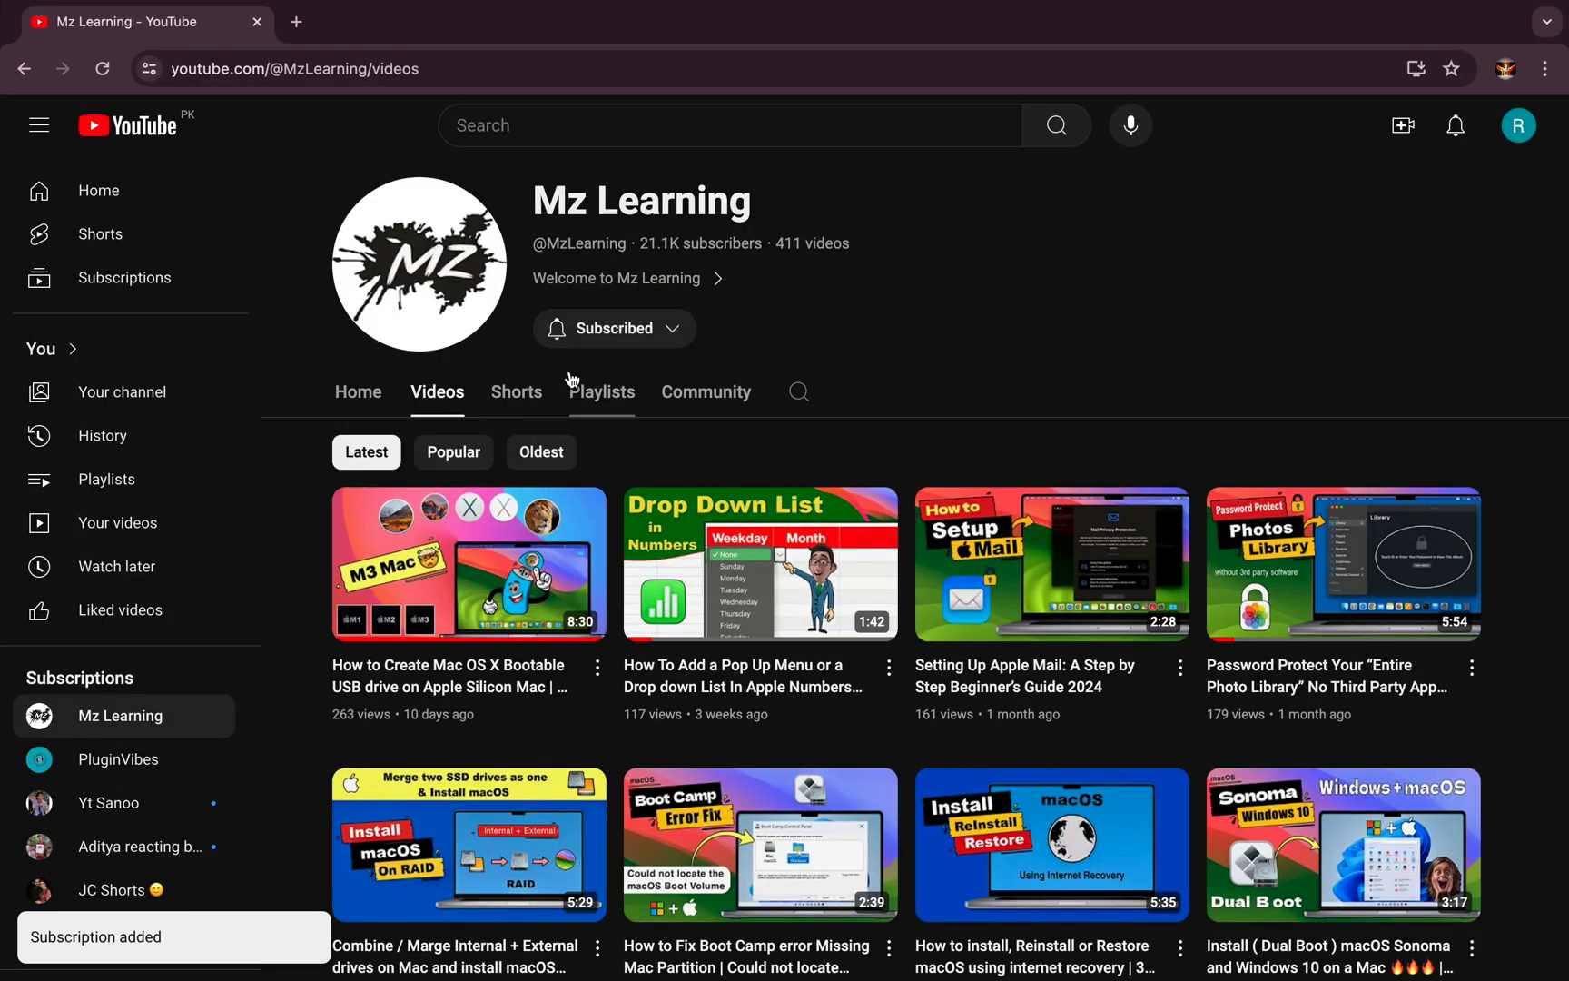